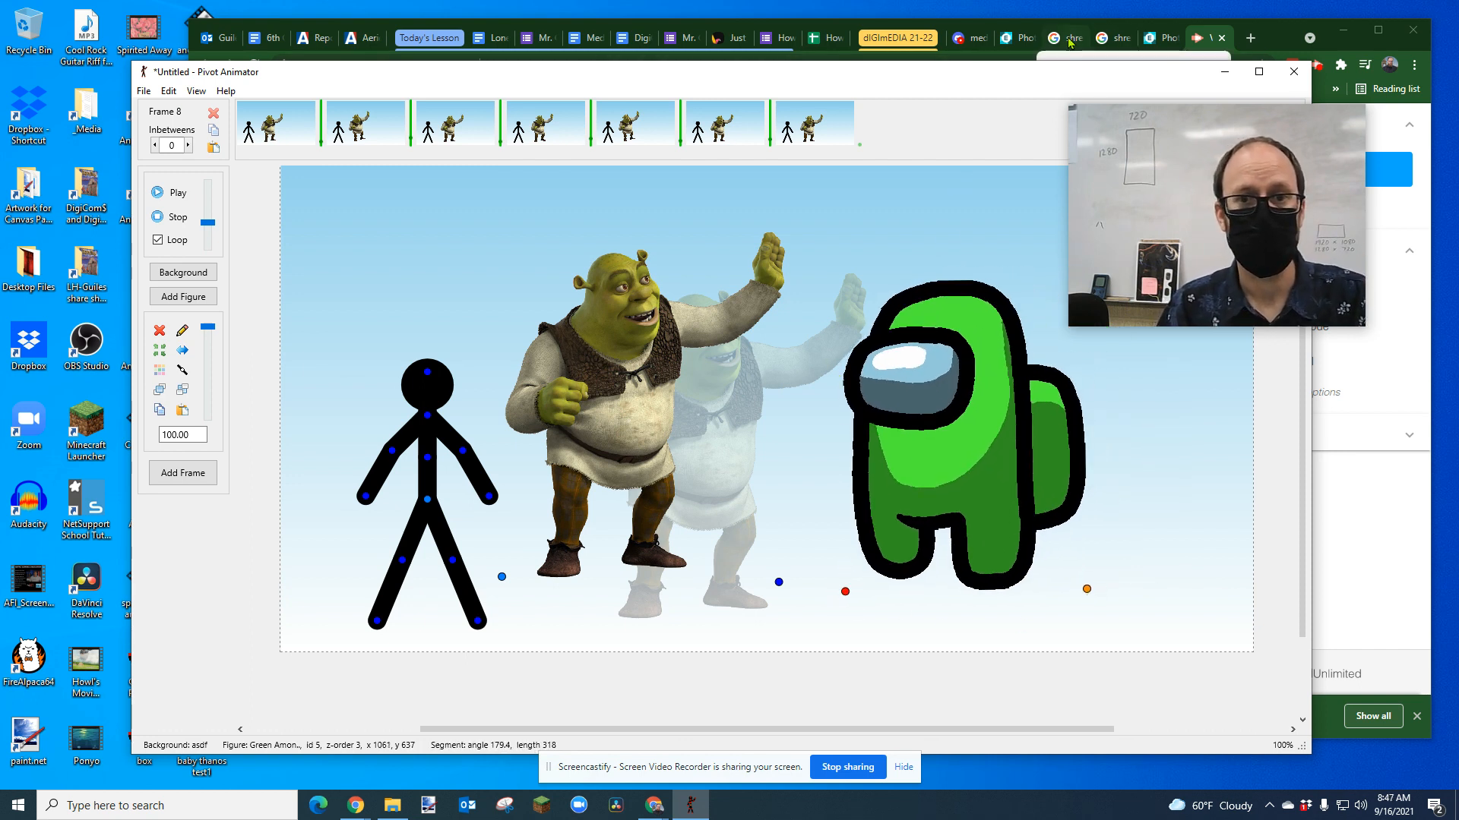
Switch from Pivot Animator to the Chrome tab with the 'shrek png' image results.
left_click(1060, 38)
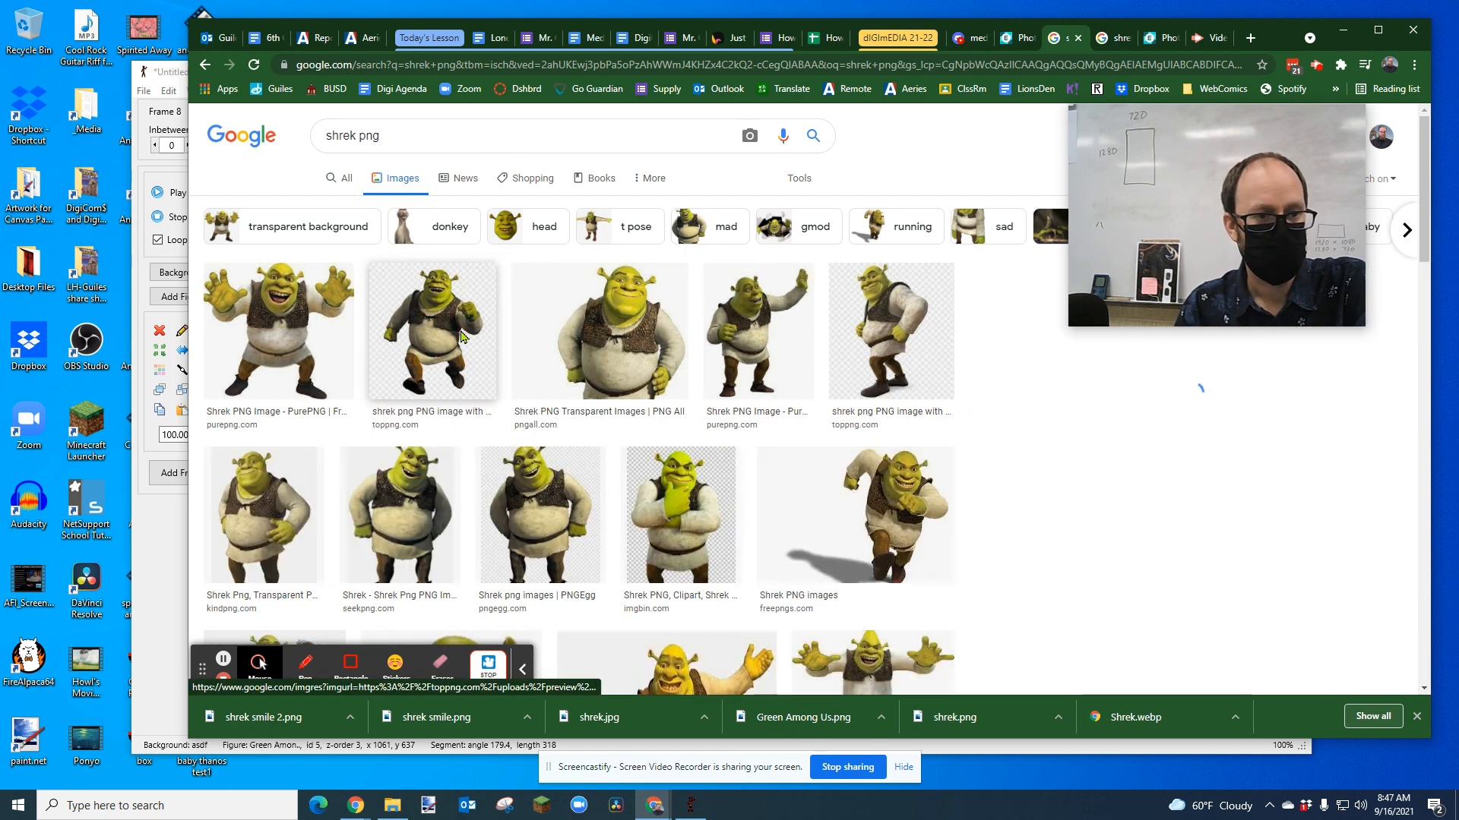
Save the running transparent Shrek PNG to Downloads as shrek1.png.
left_click(432, 331)
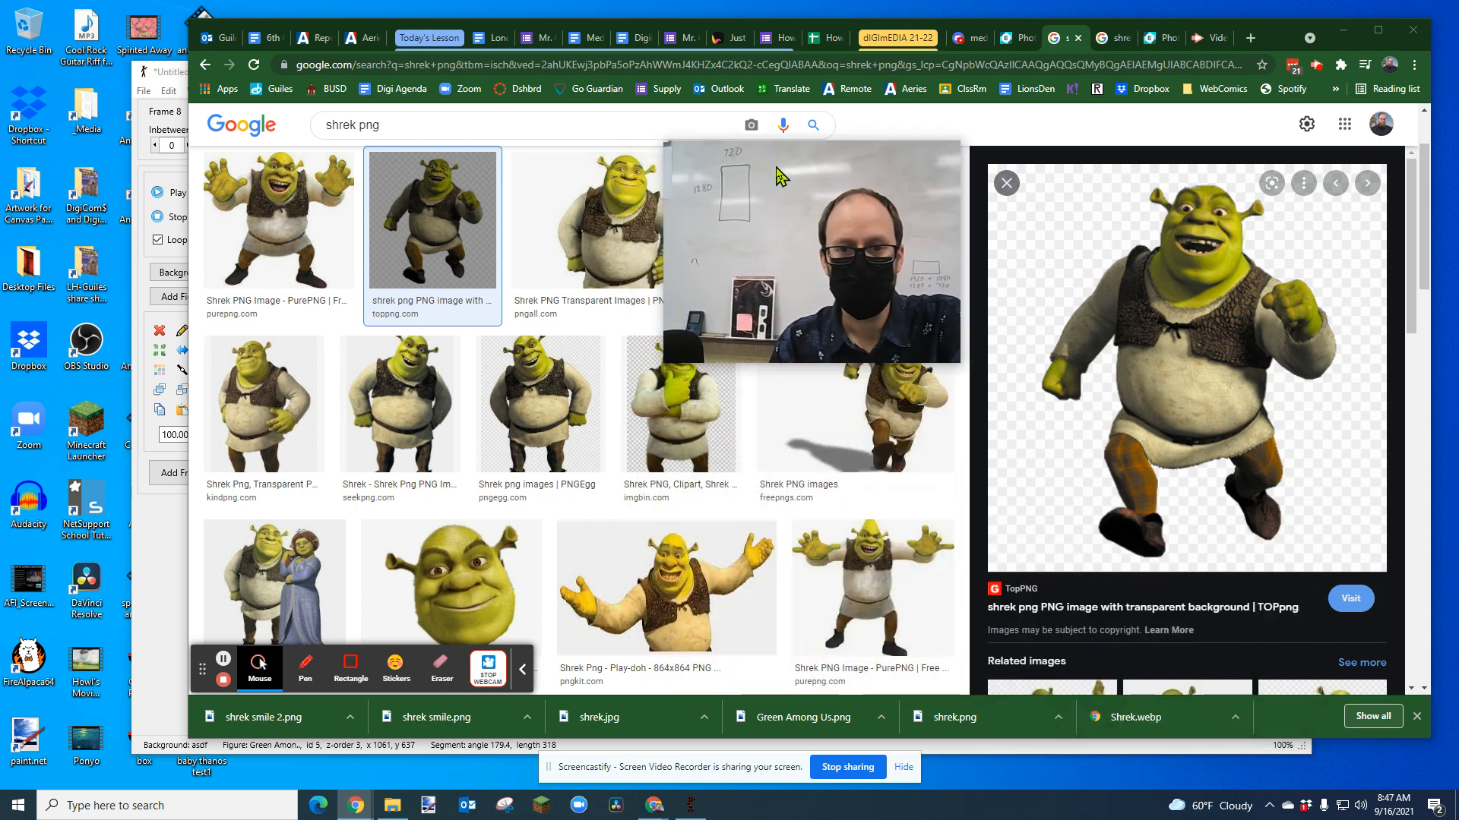
mouse_move(1041, 279)
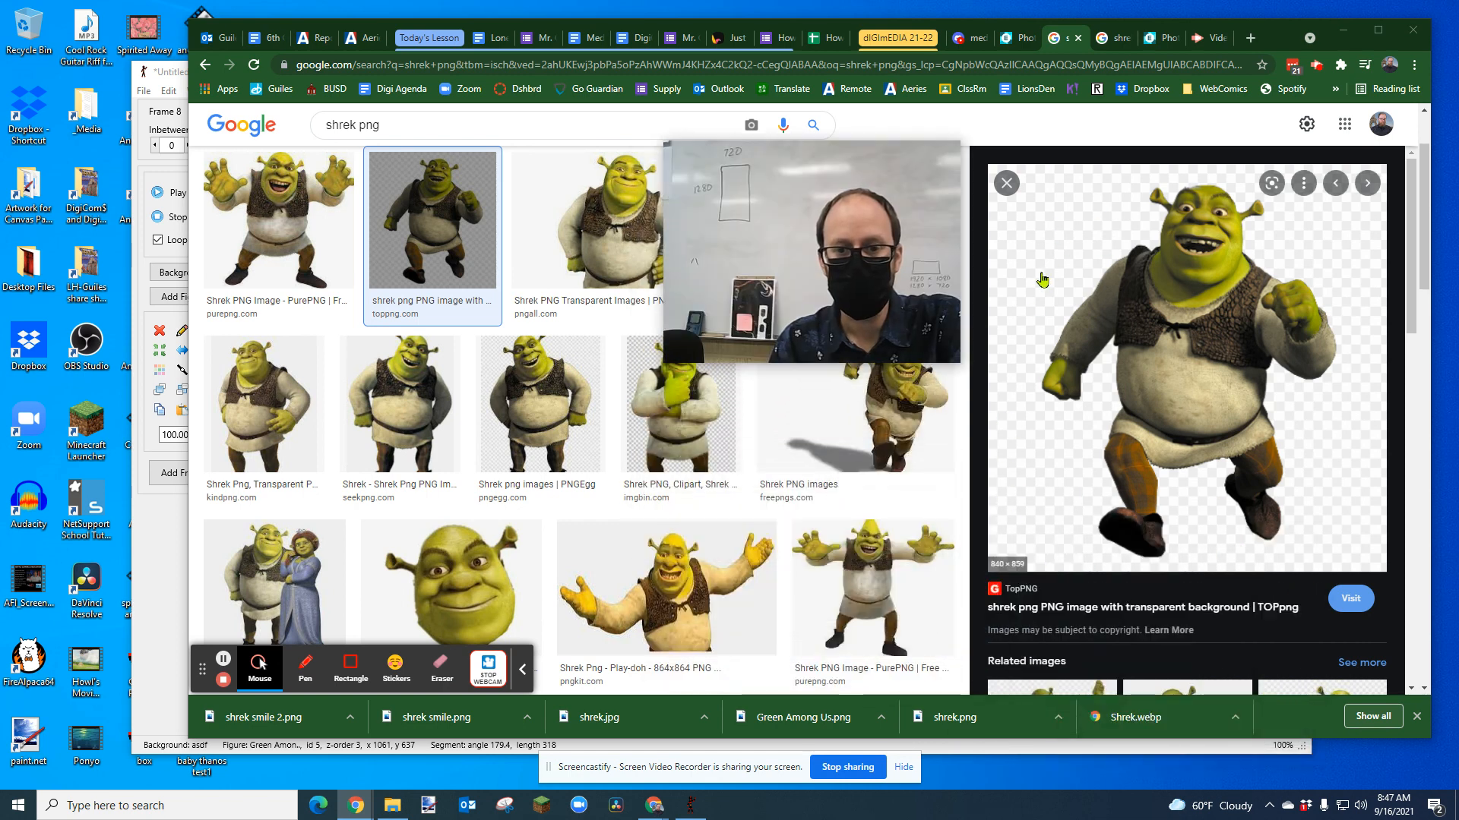
mouse_move(1310, 442)
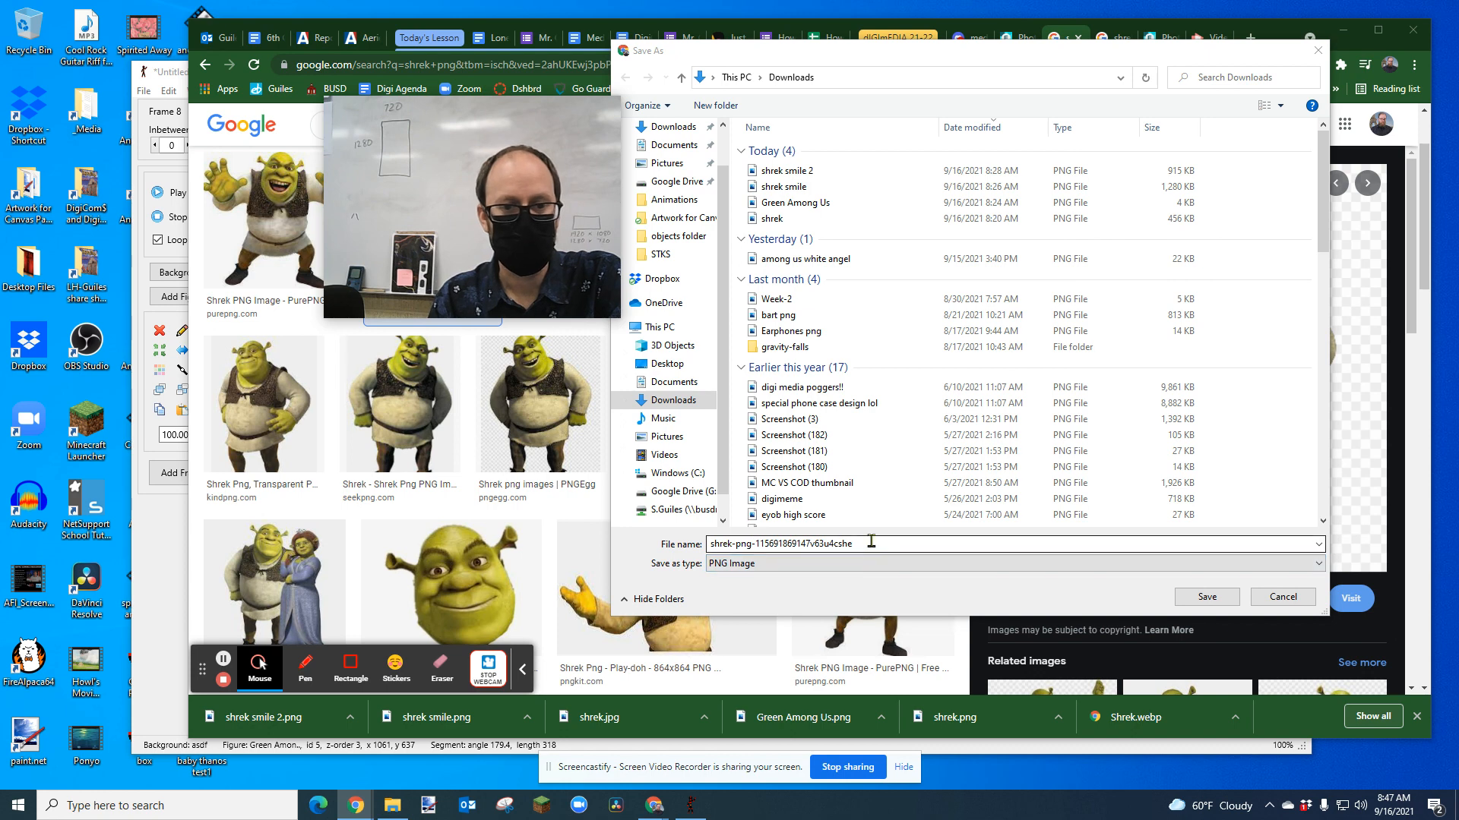
double_click(784, 543)
type("shrek1")
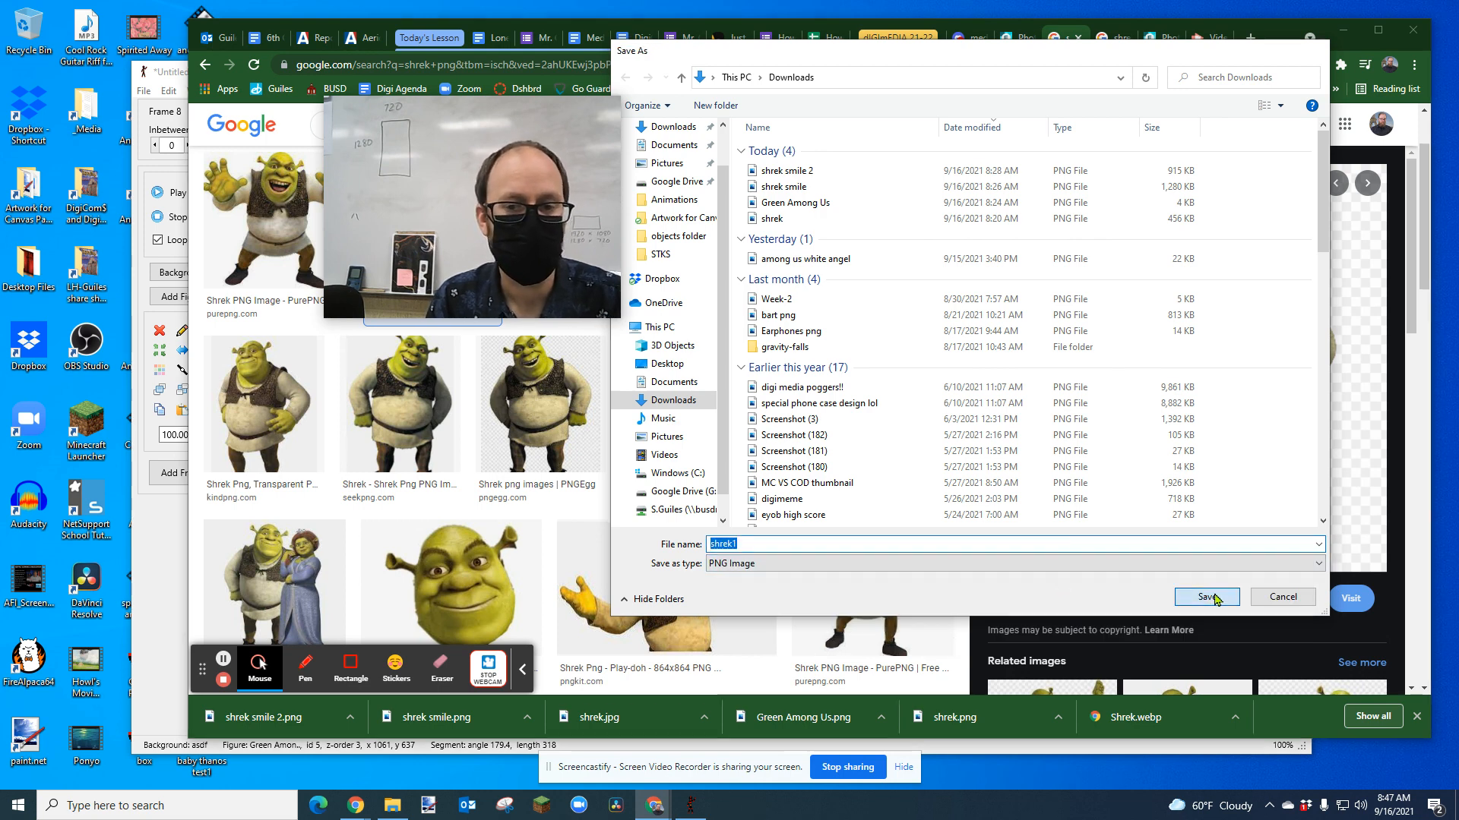
left_click(1205, 597)
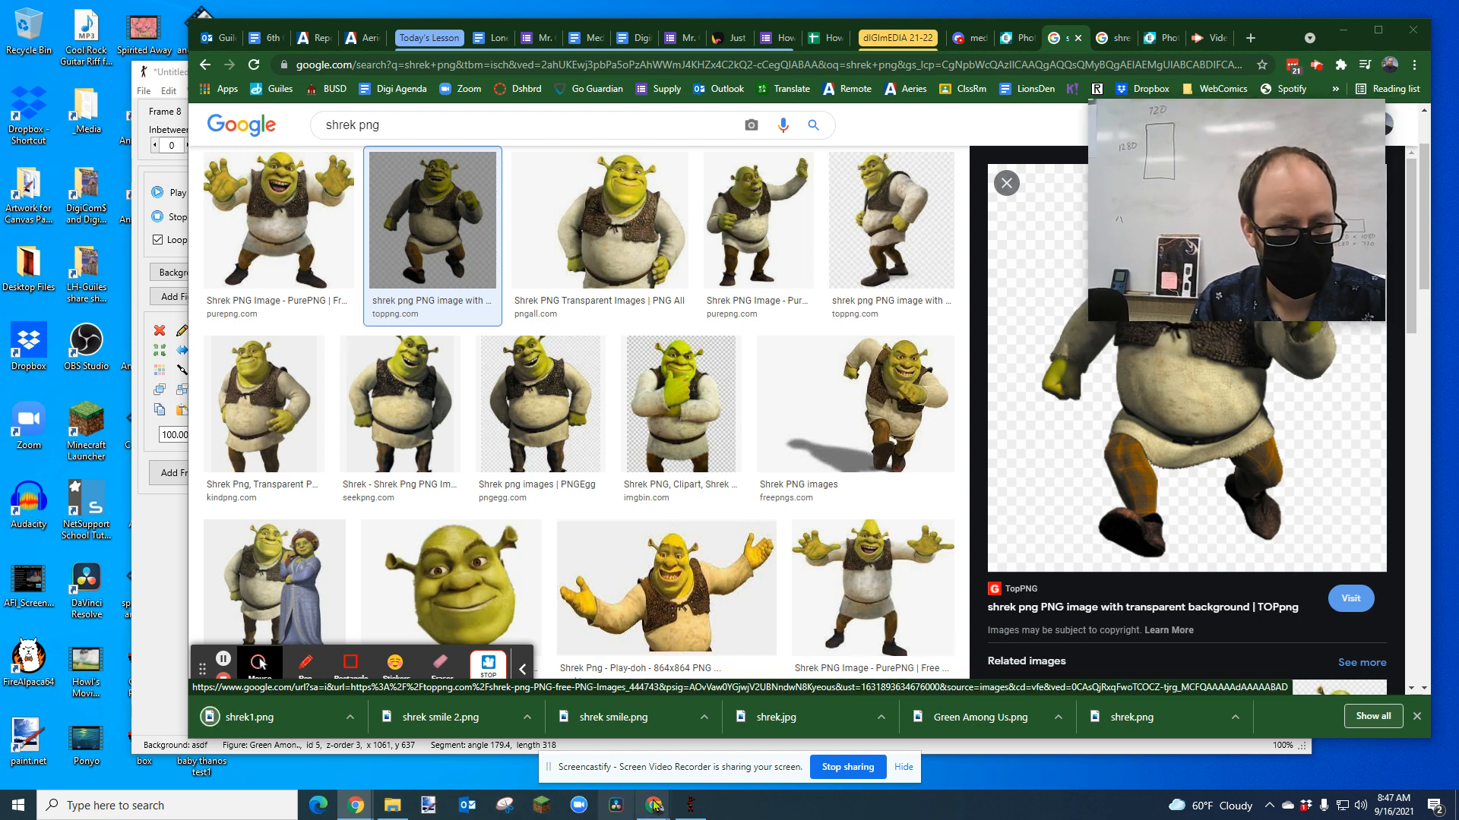
Load shrek1 from Downloads into the Pivot scene as a sprite image.
left_click(654, 805)
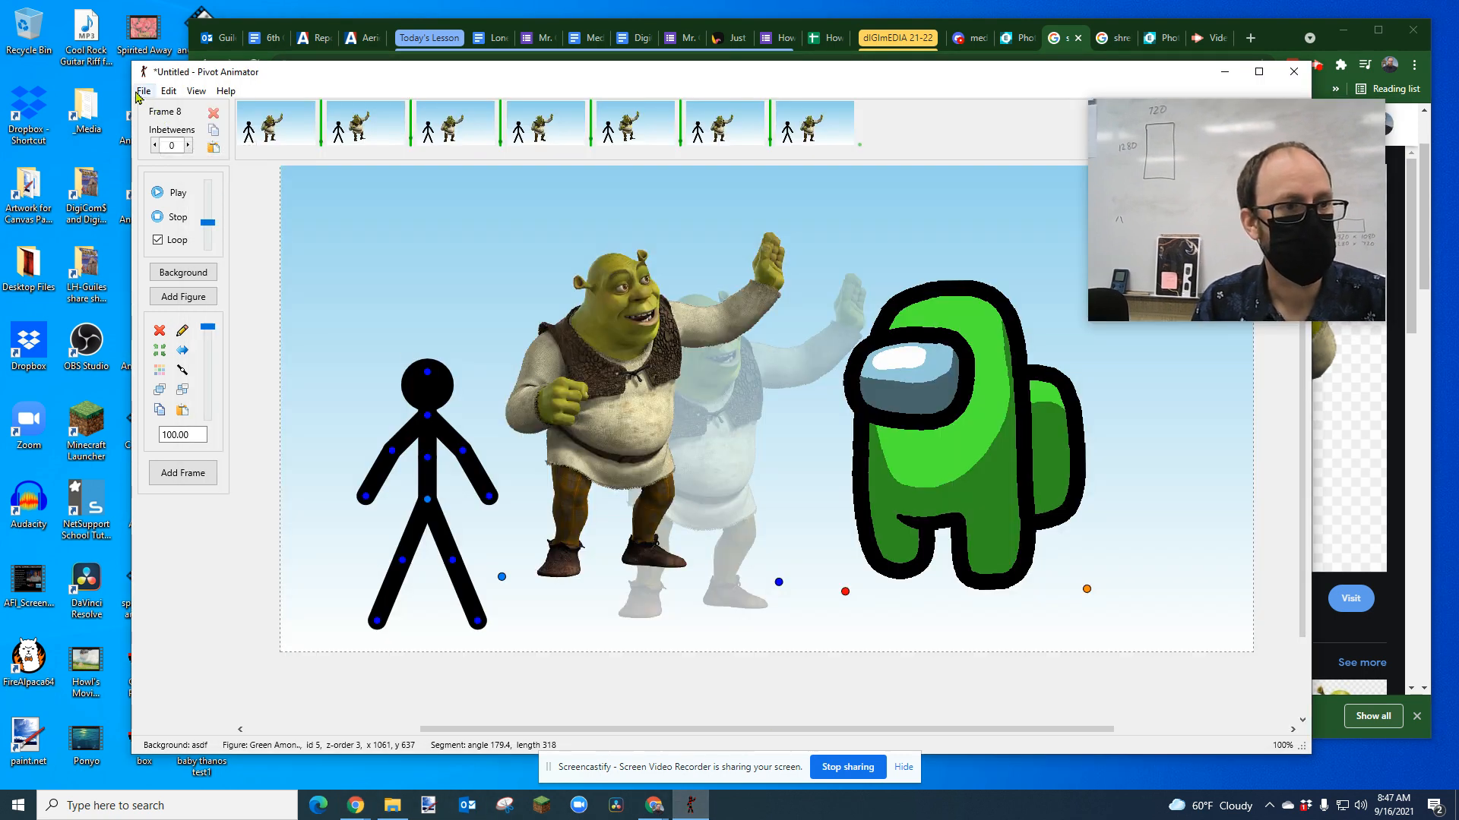
left_click(144, 91)
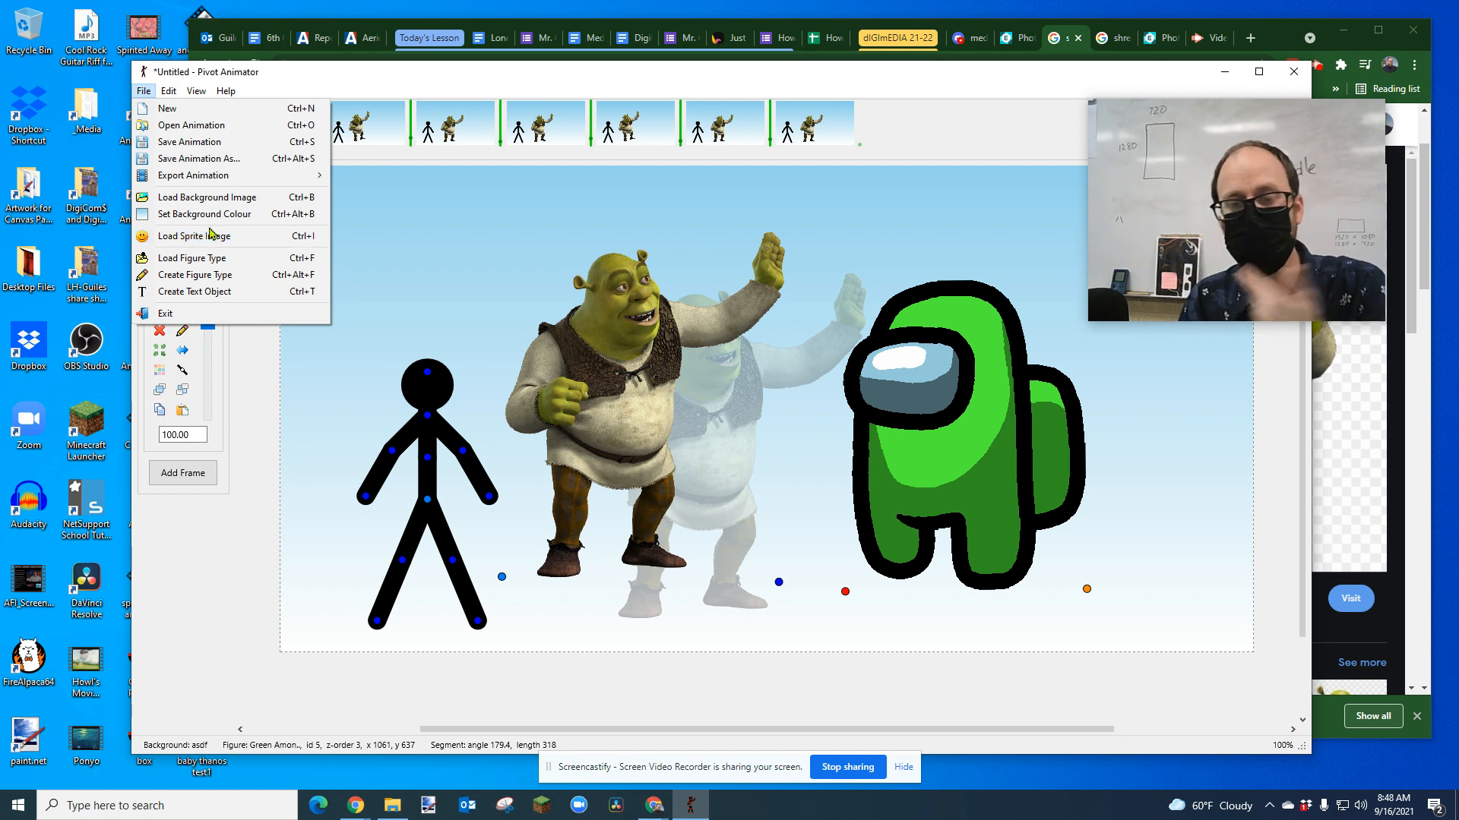
mouse_move(210, 235)
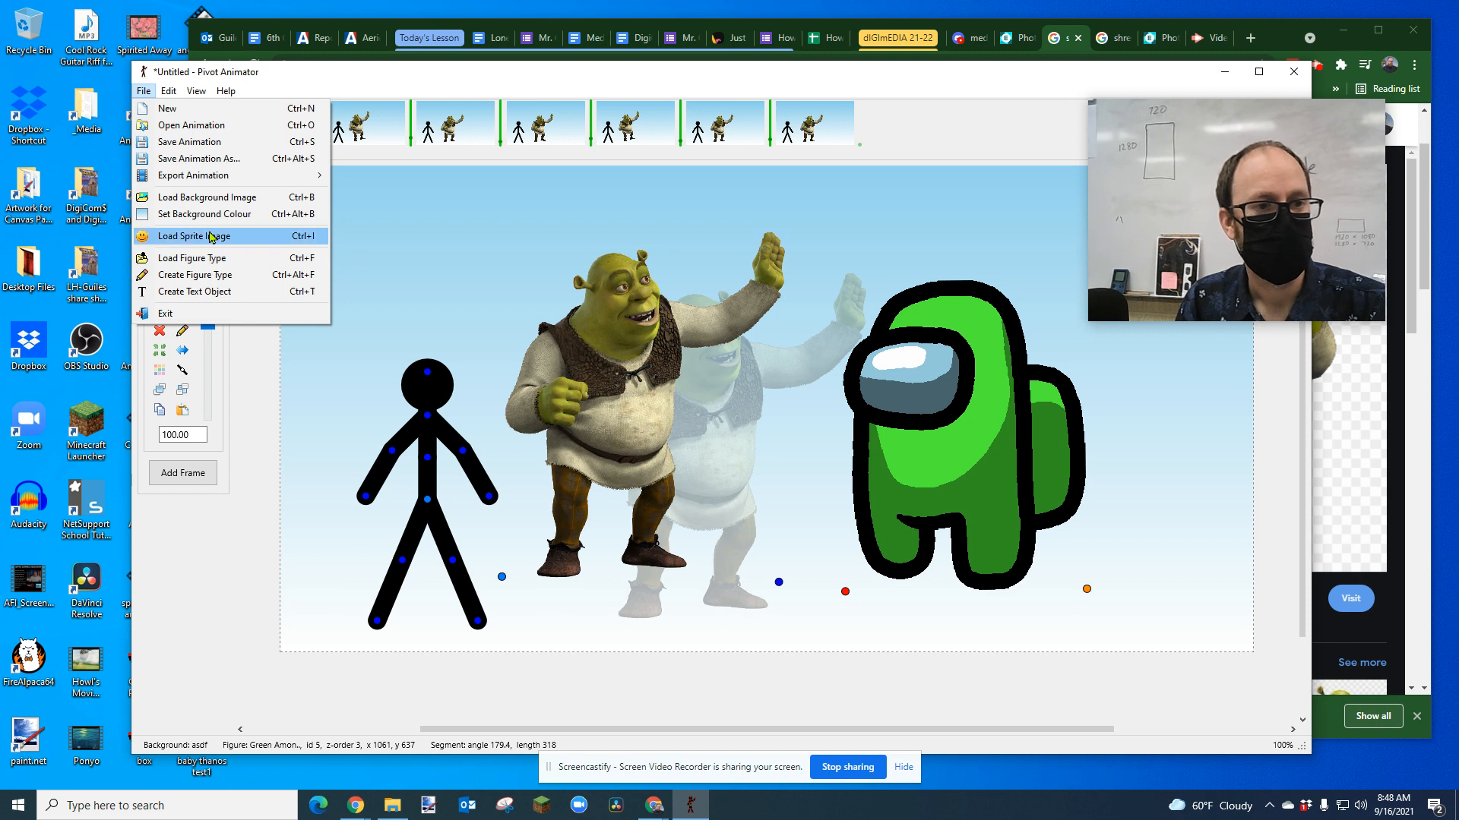
left_click(196, 235)
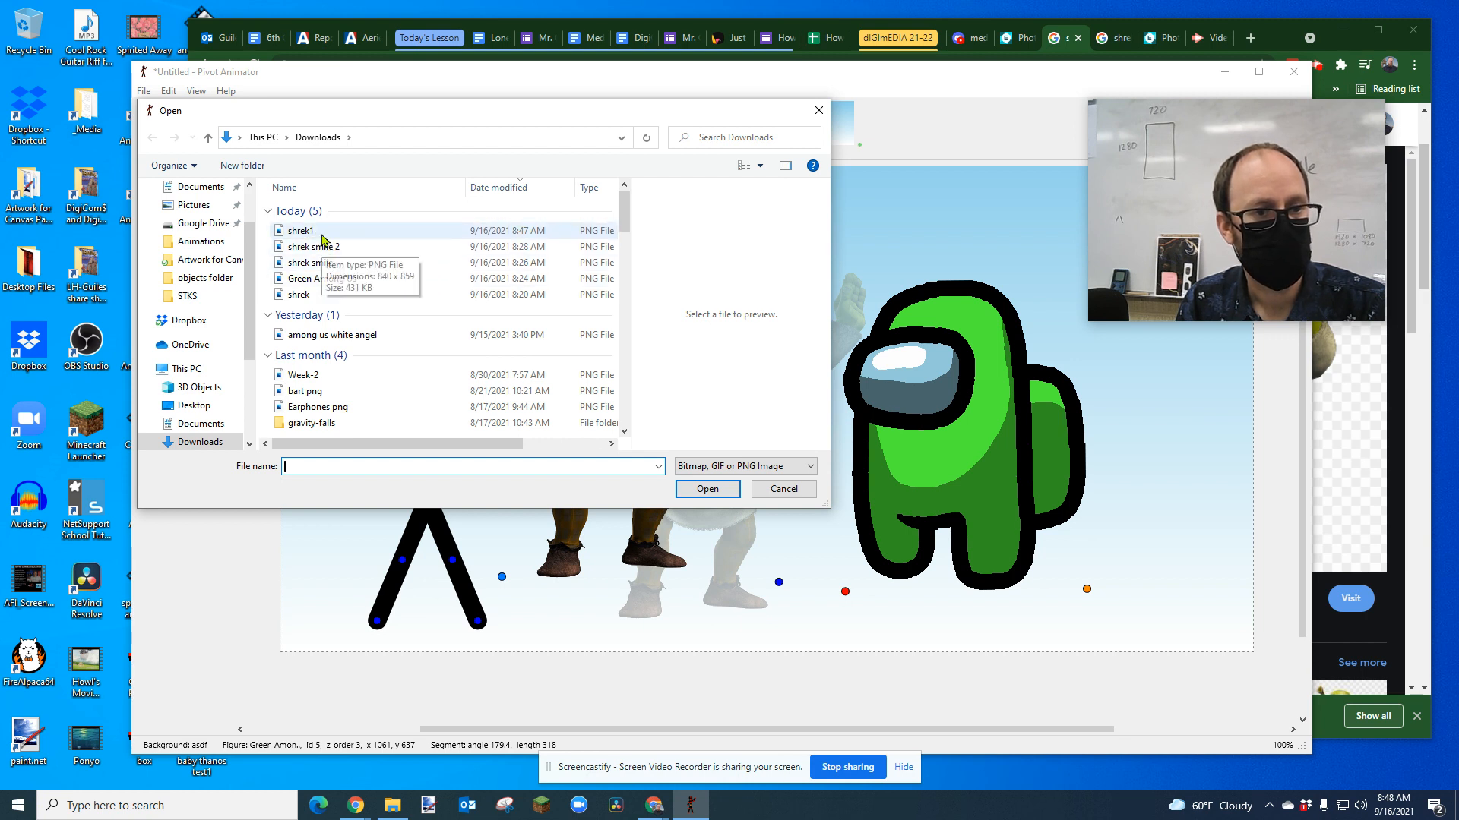
left_click(299, 230)
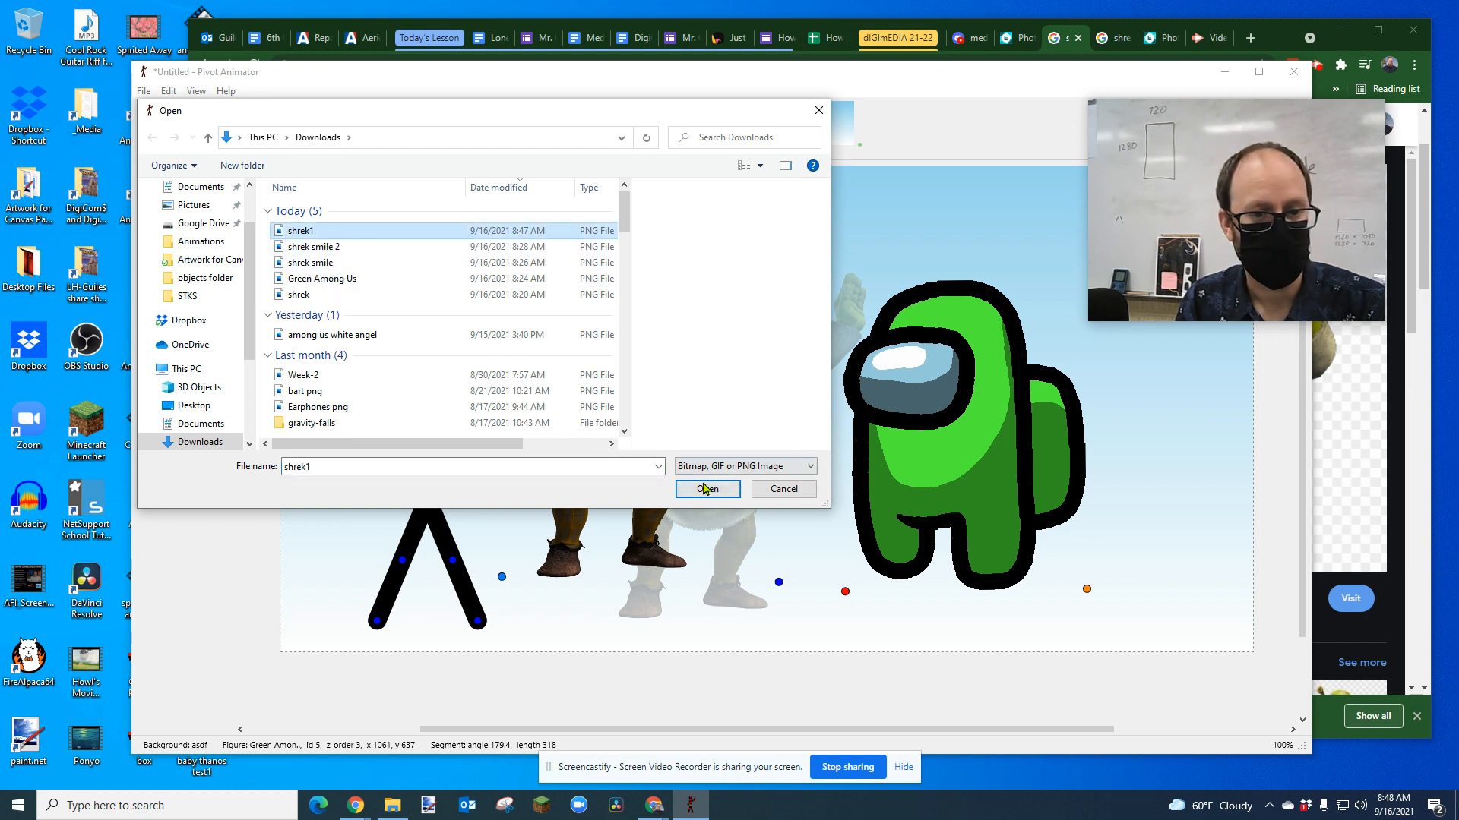
left_click(706, 489)
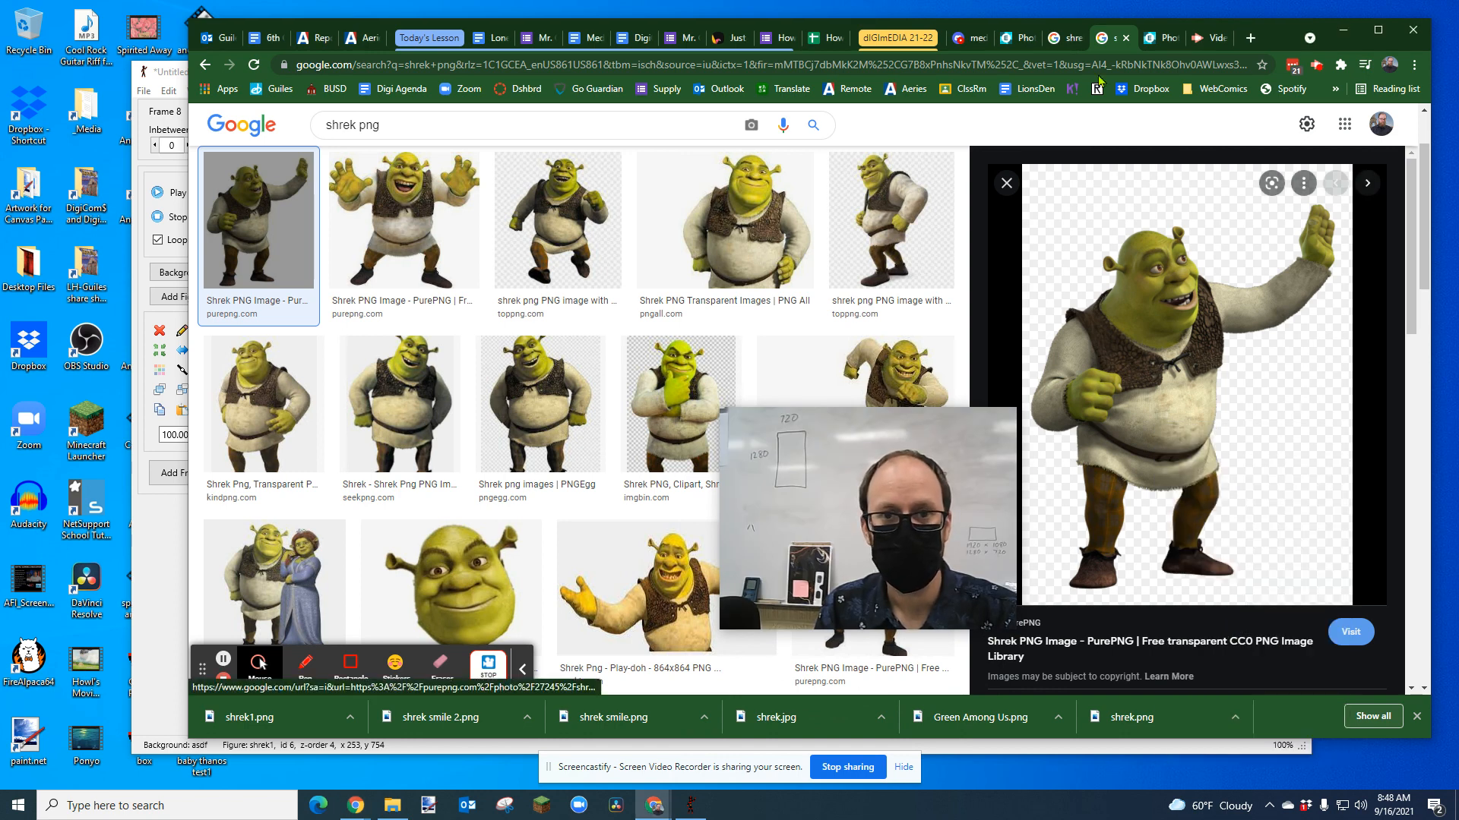
Open the waving Shrek project in Pixlr E and toggle its image layer visibility.
left_click(1010, 38)
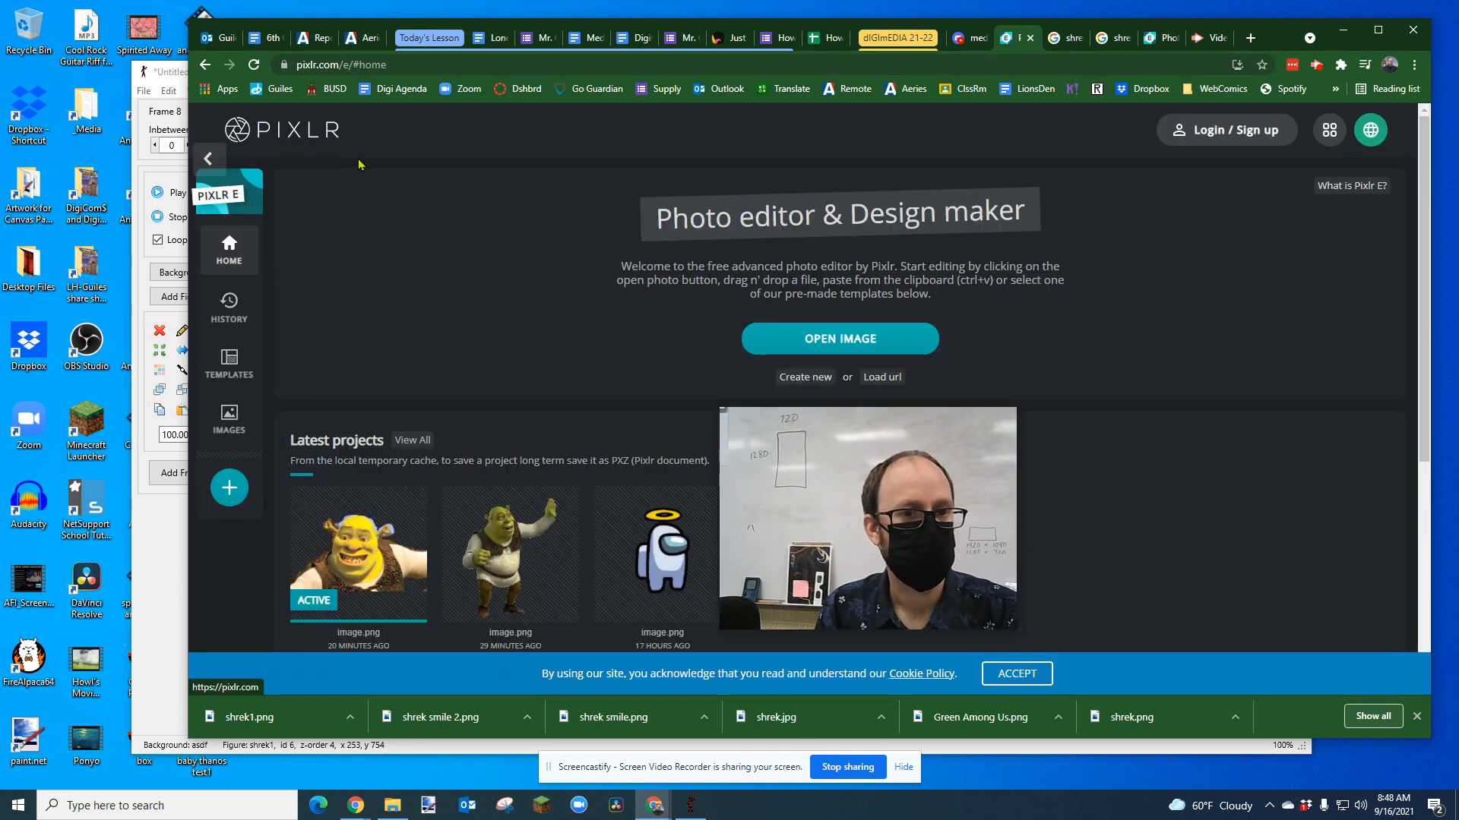
mouse_move(613, 326)
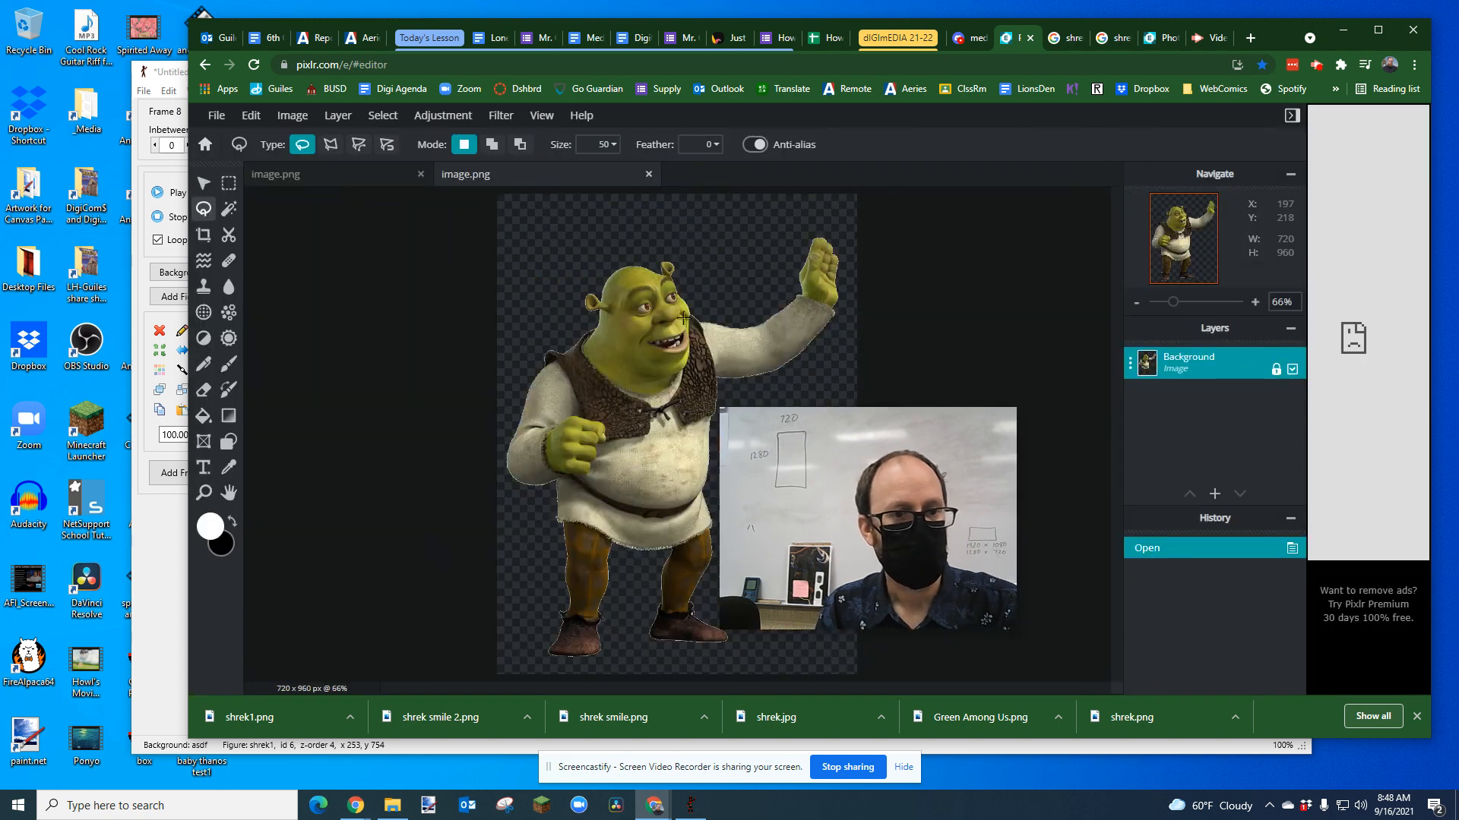
left_click(216, 115)
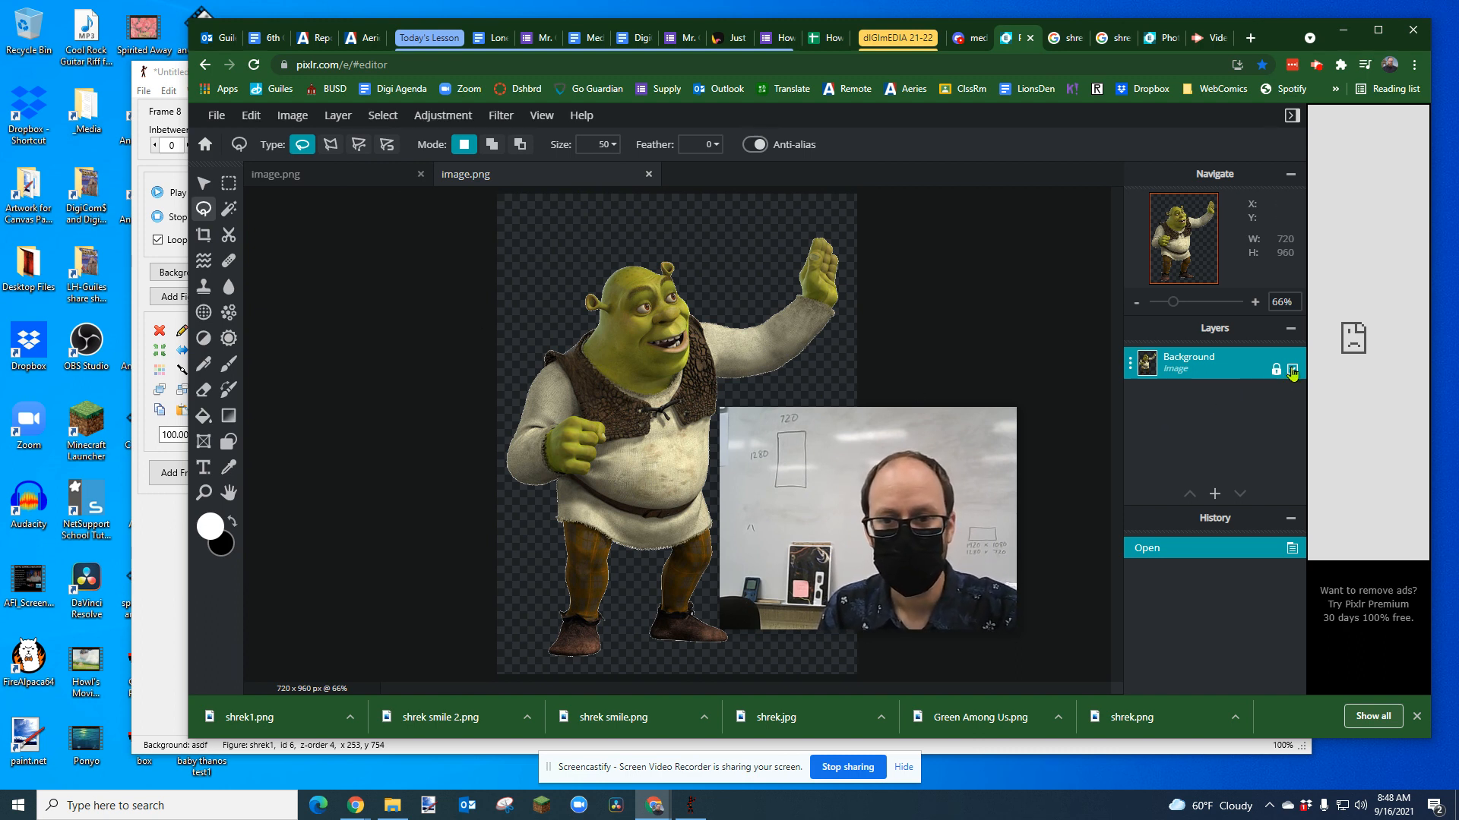
left_click(1291, 370)
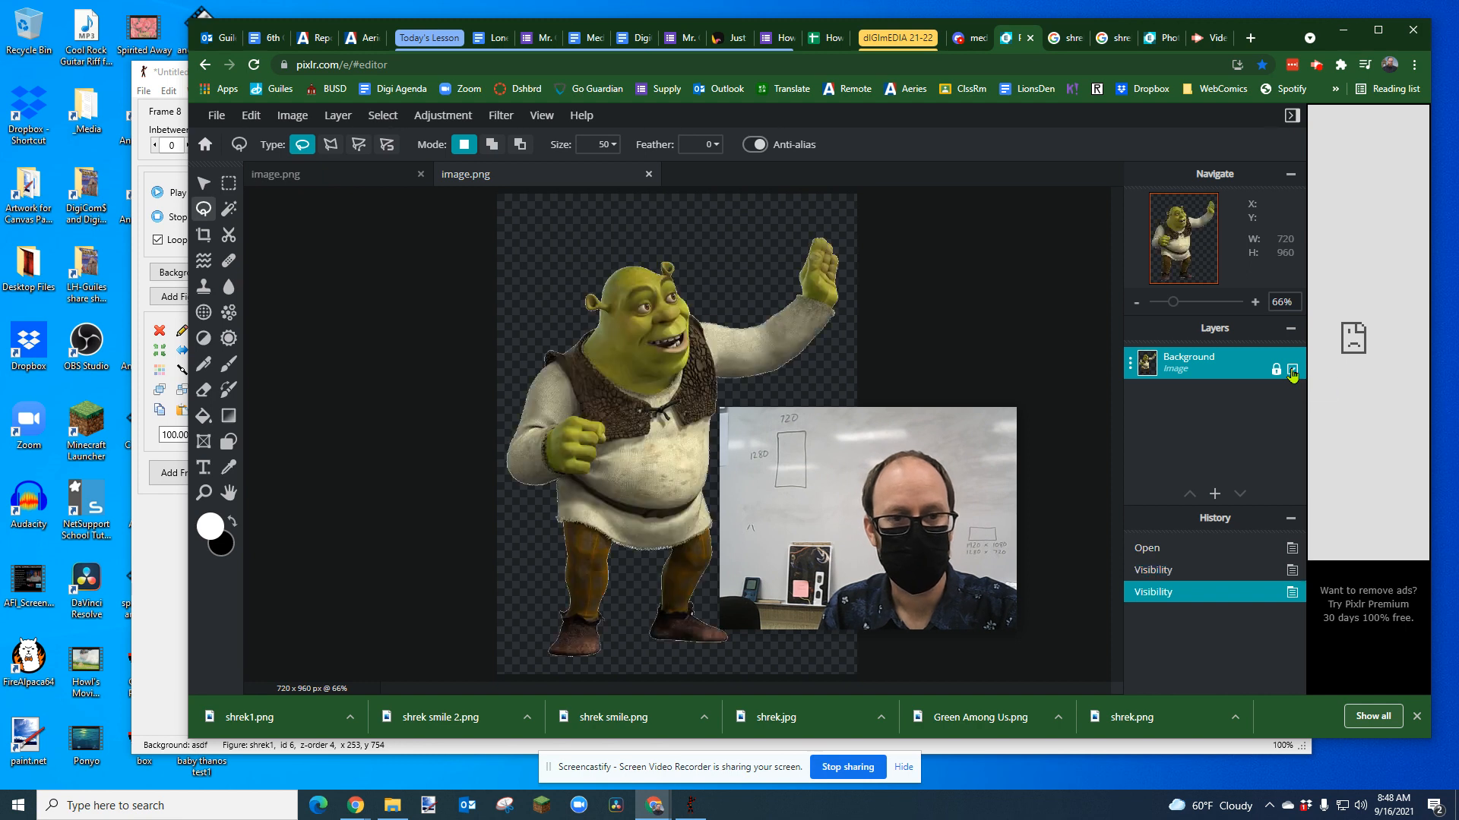
left_click(216, 115)
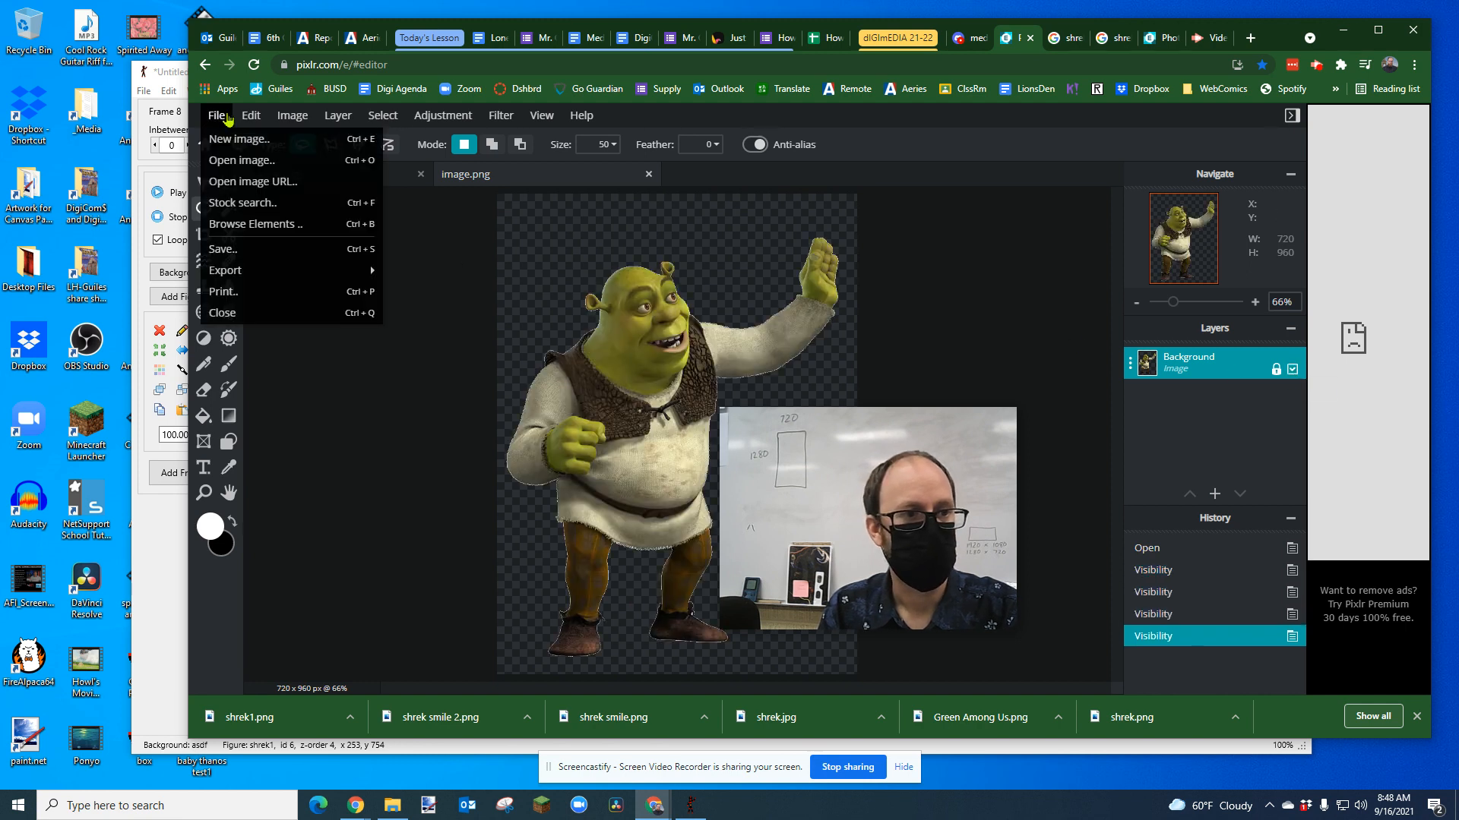
mouse_move(225, 270)
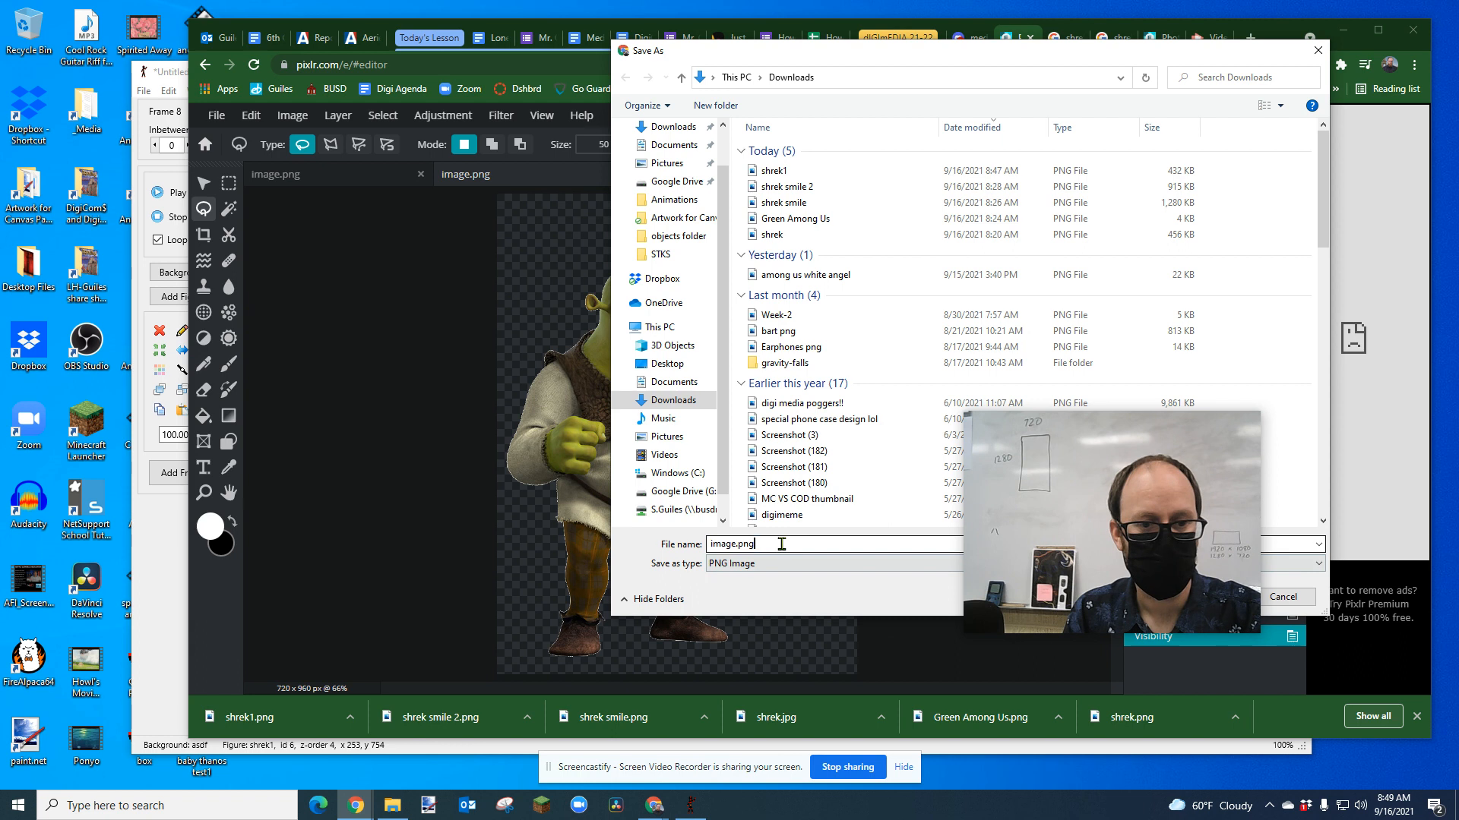
Export the Shrek image as a new PNG named 'shr' to Downloads.
type("shr")
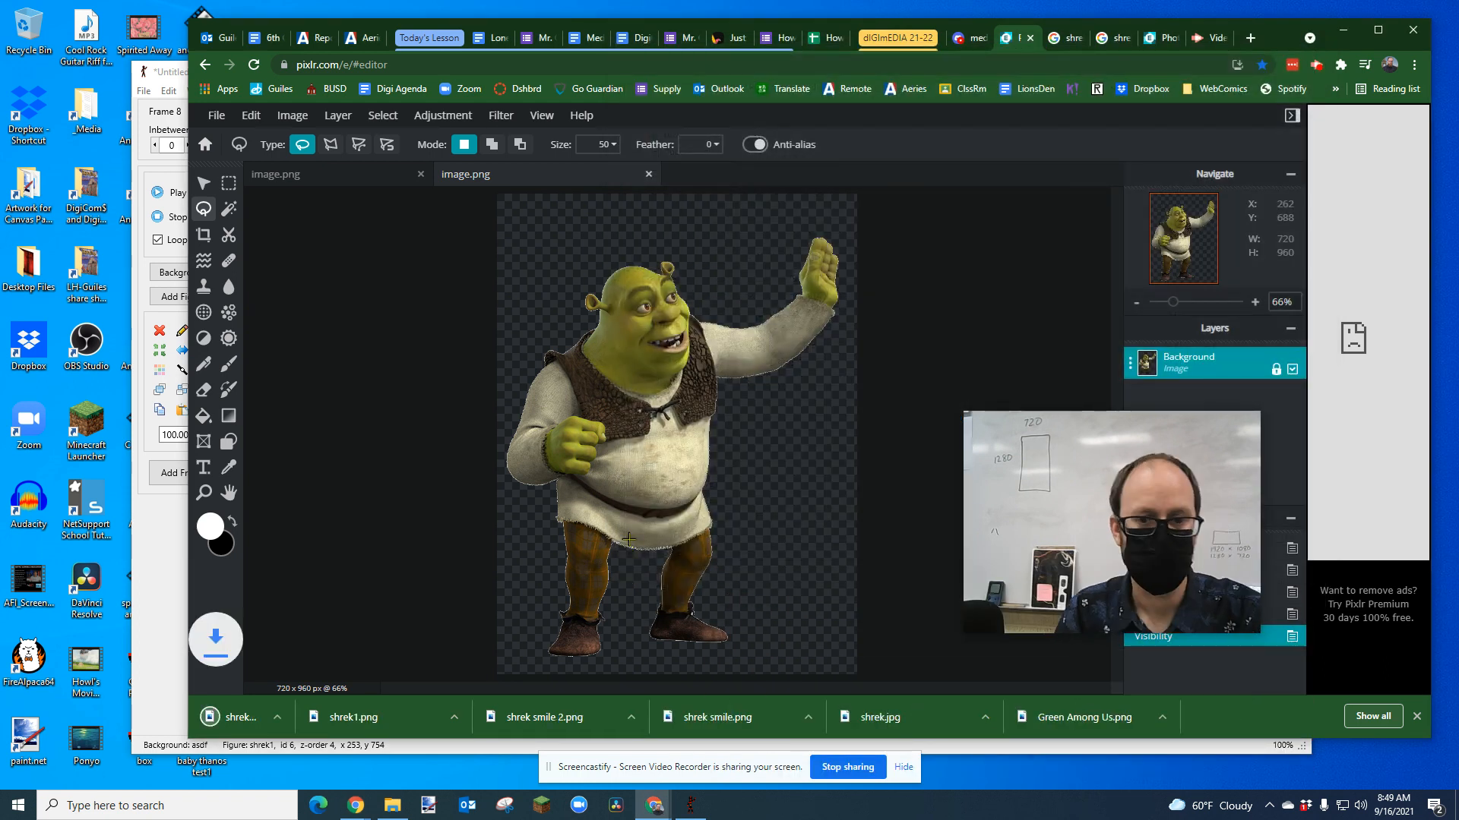
left_click(689, 805)
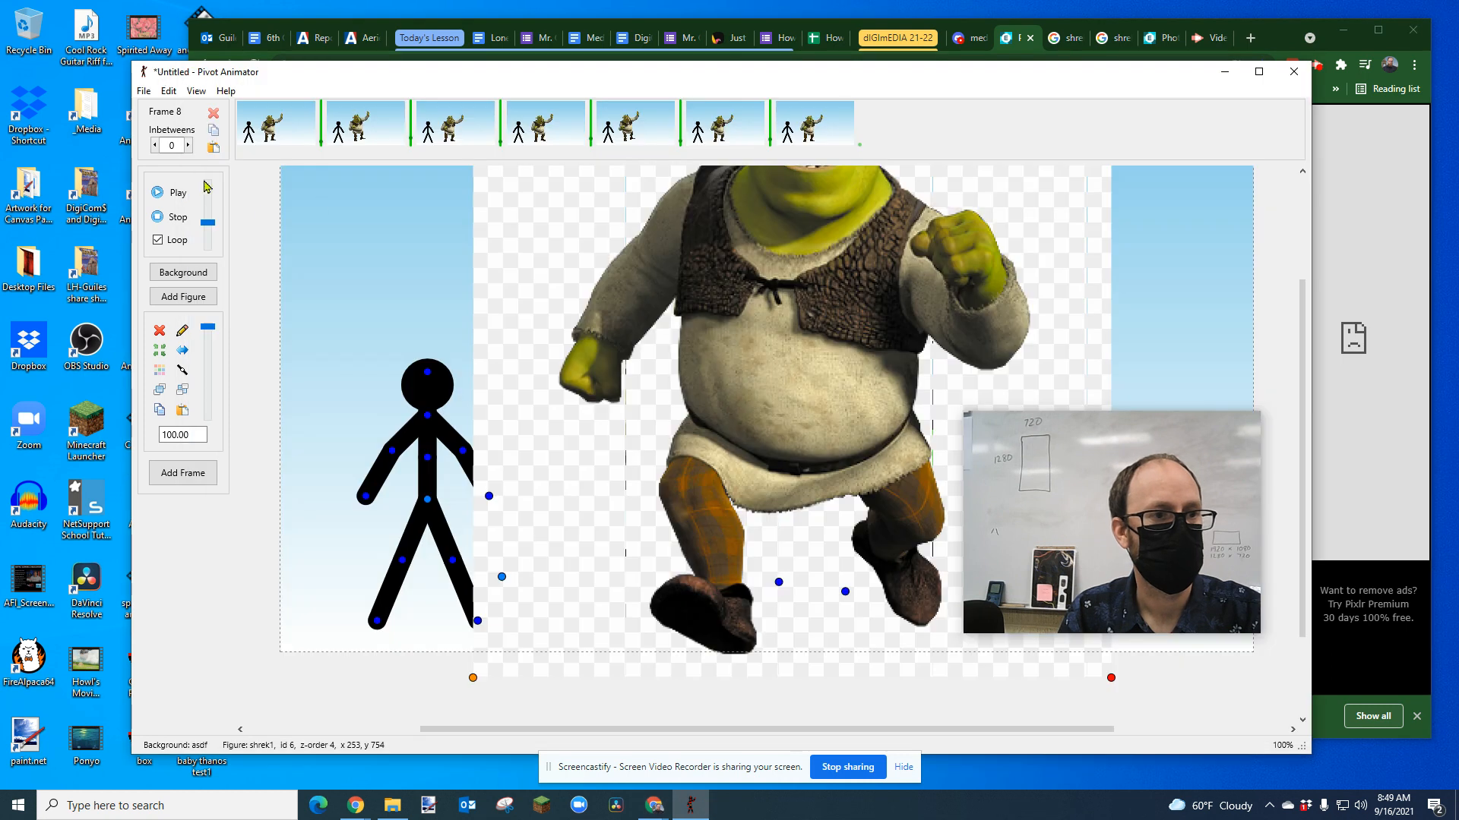
Shrink shrek1, move it to the top-left, and load shrek10 as another sprite.
left_click(143, 90)
type("30")
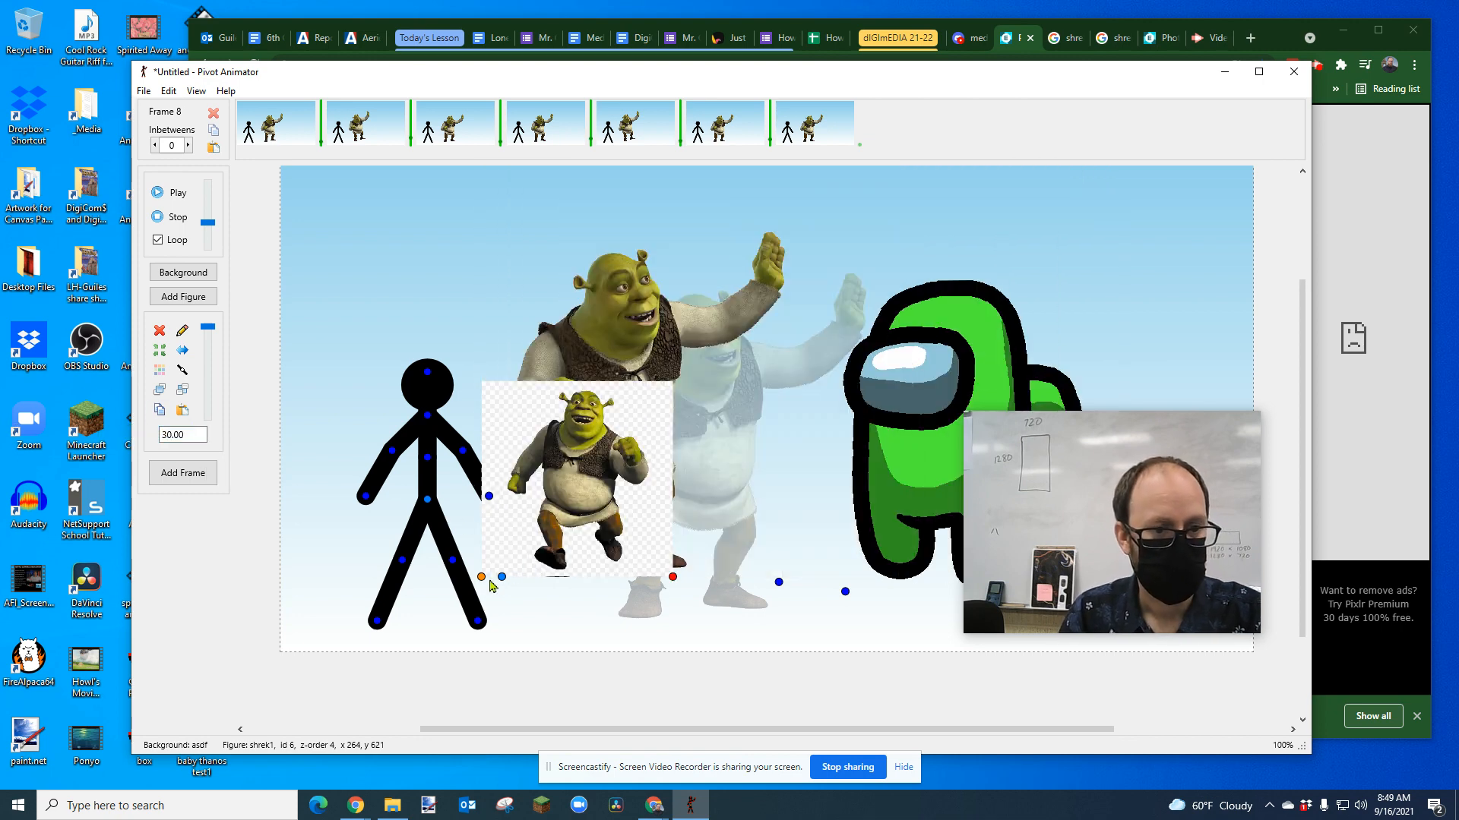
left_click_drag(576, 474, 427, 265)
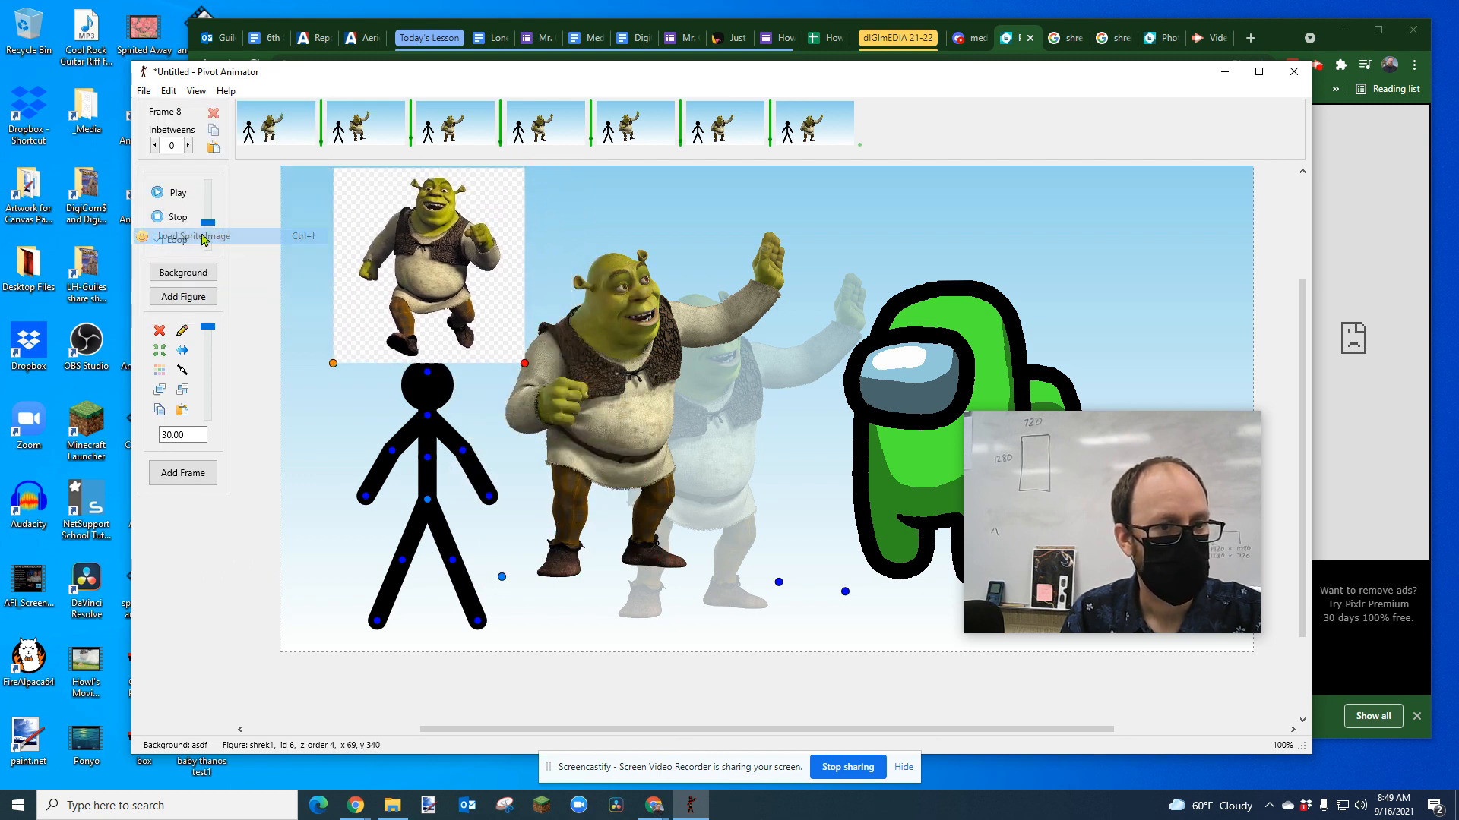
left_click(190, 237)
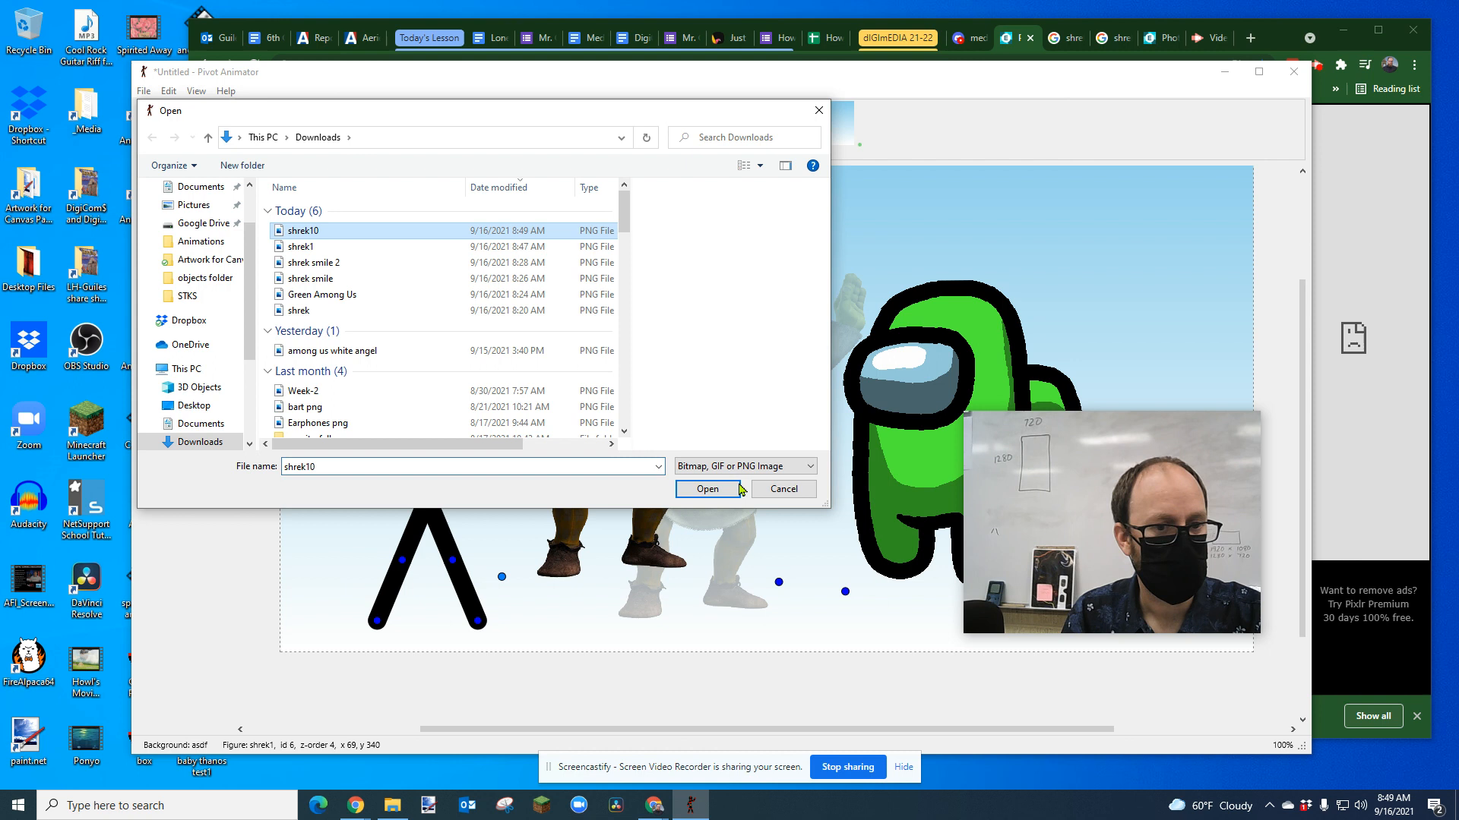
left_click(705, 489)
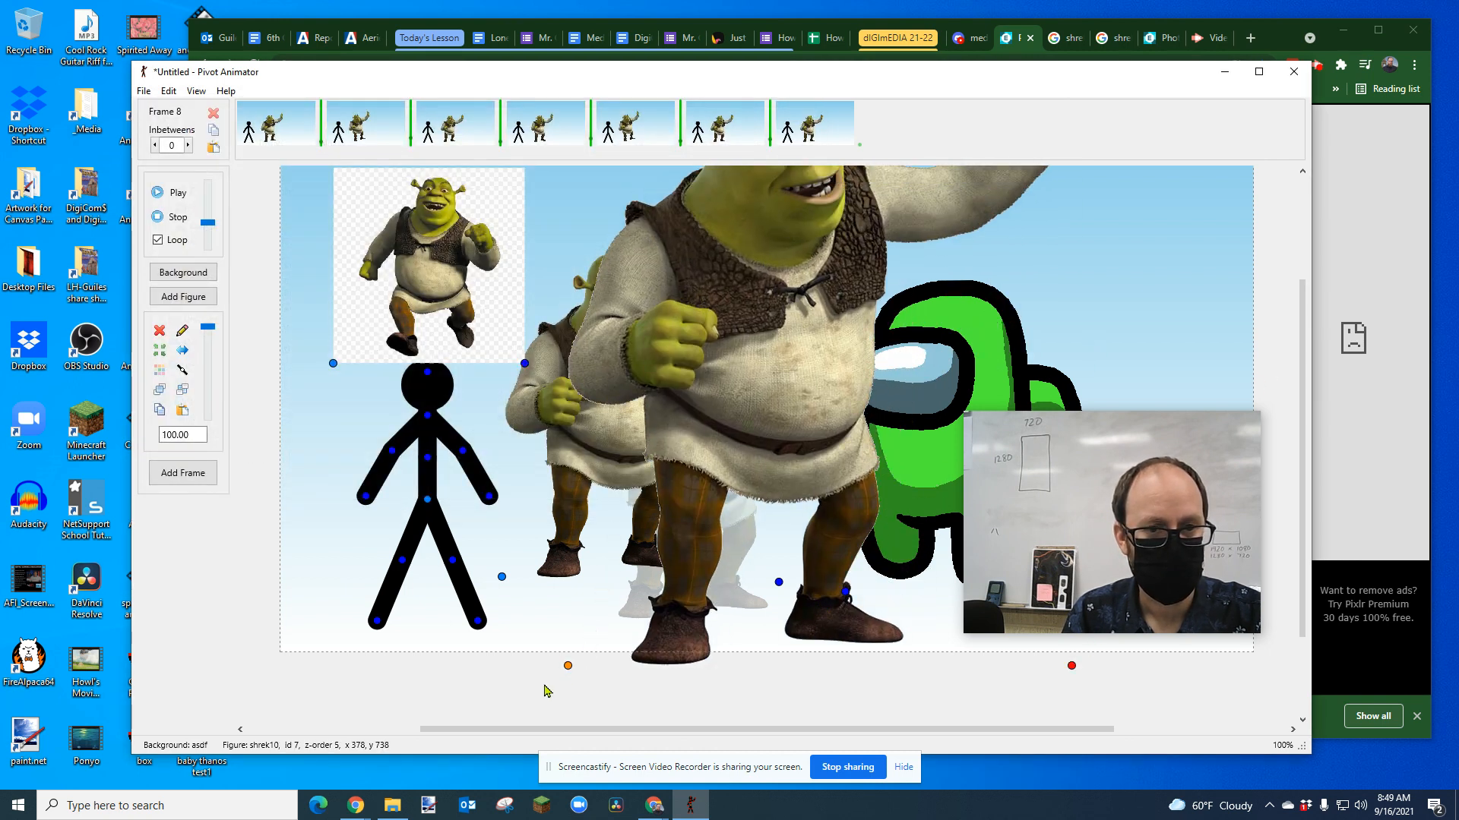
Scale the front Shrek sprite down to 82 percent, then return to the browser.
left_click_drag(568, 666, 550, 632)
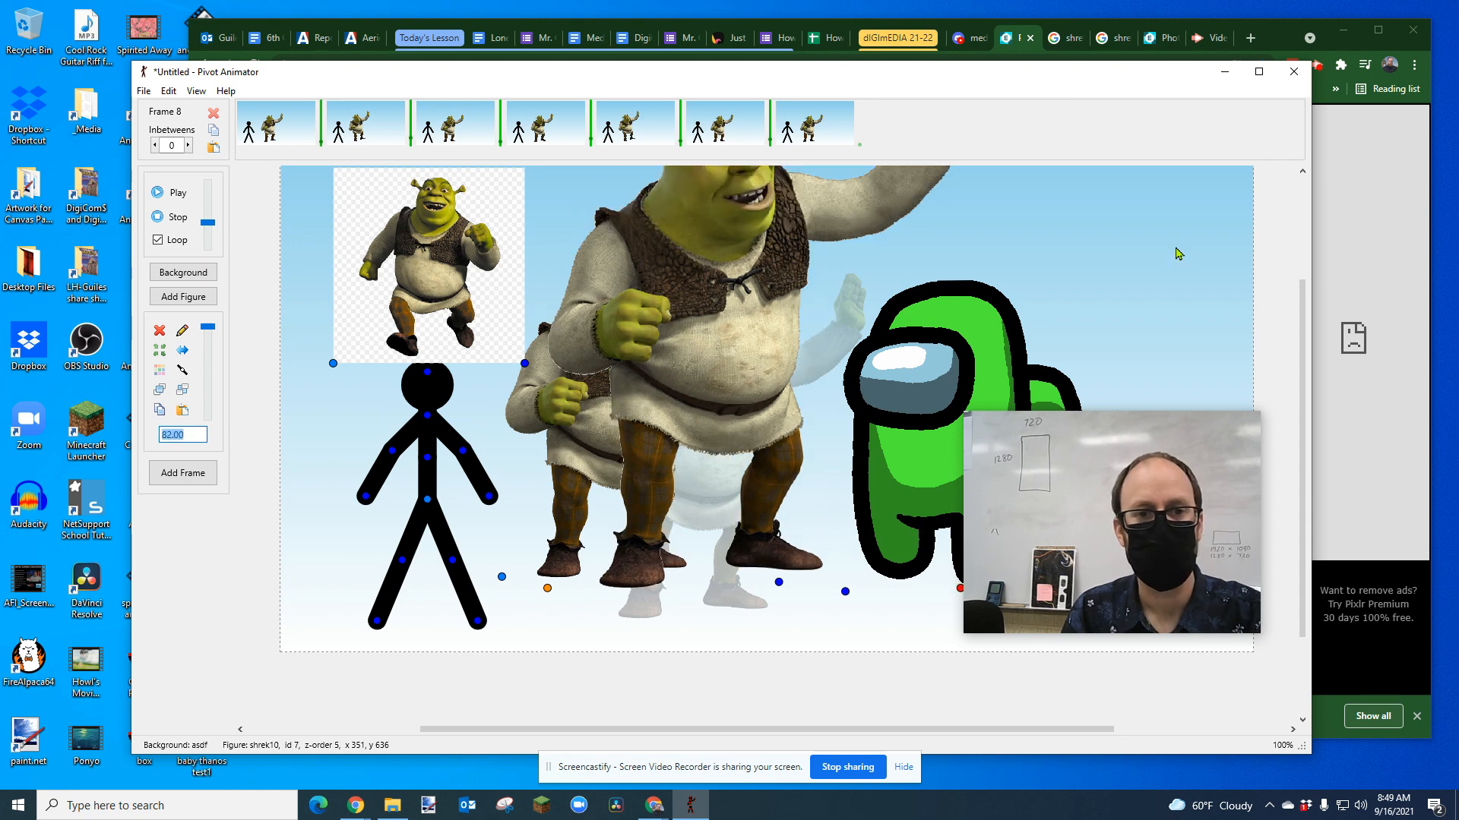
left_click(1069, 38)
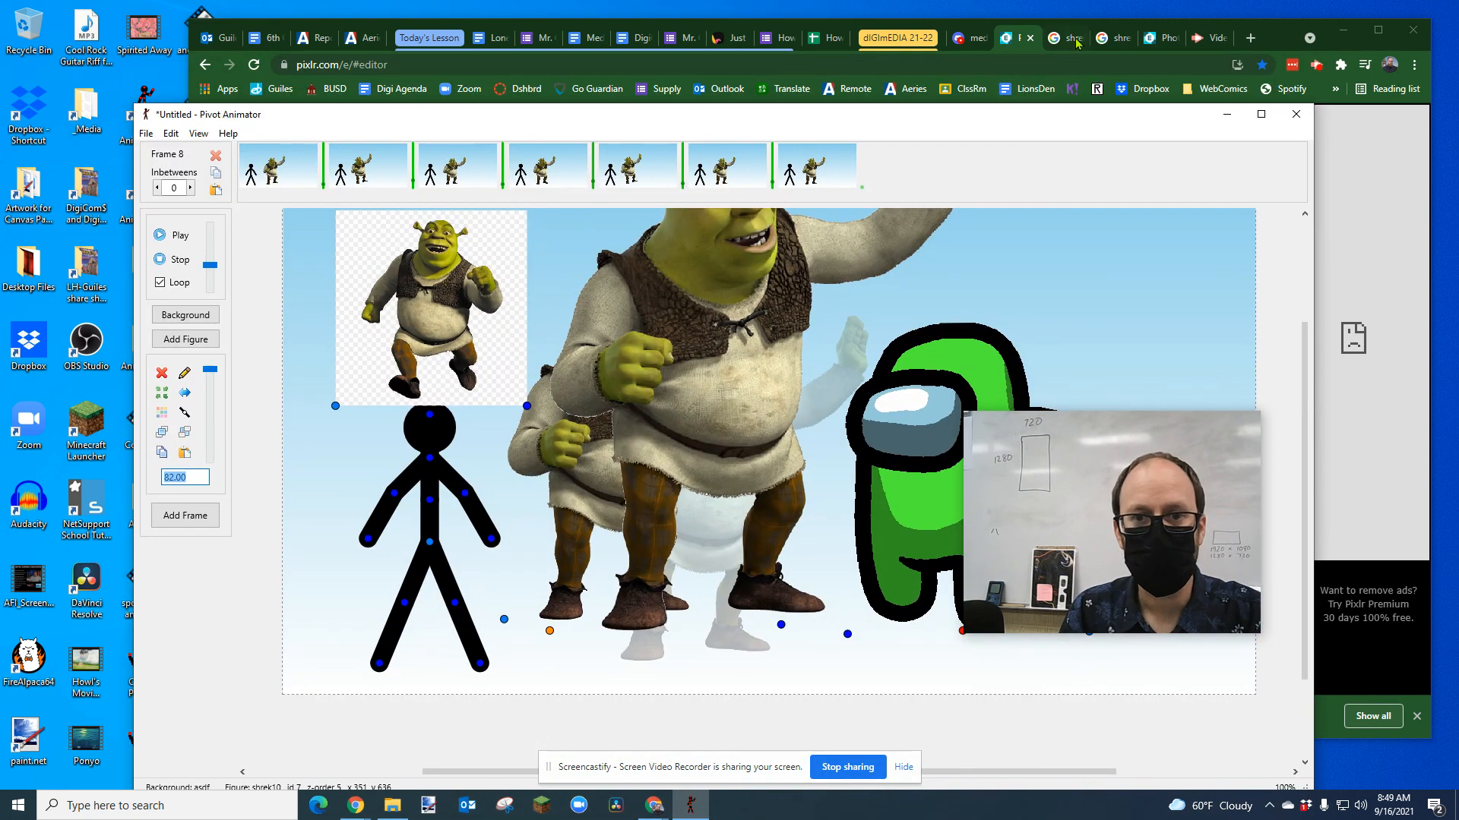
Browse the Shrek PNG results and preview the waving transparent Shrek from PurePNG.
left_click(1065, 38)
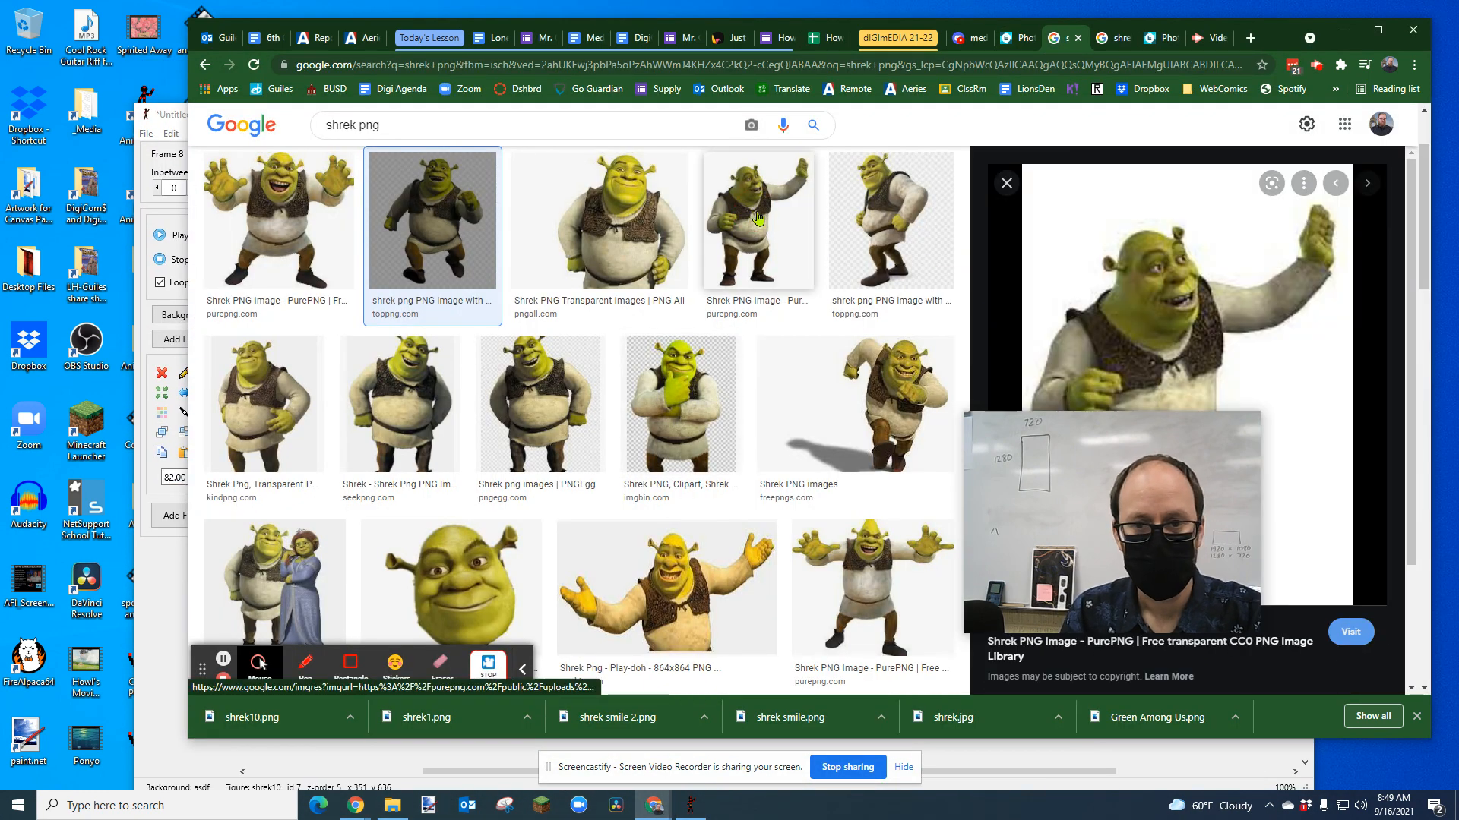
left_click(757, 218)
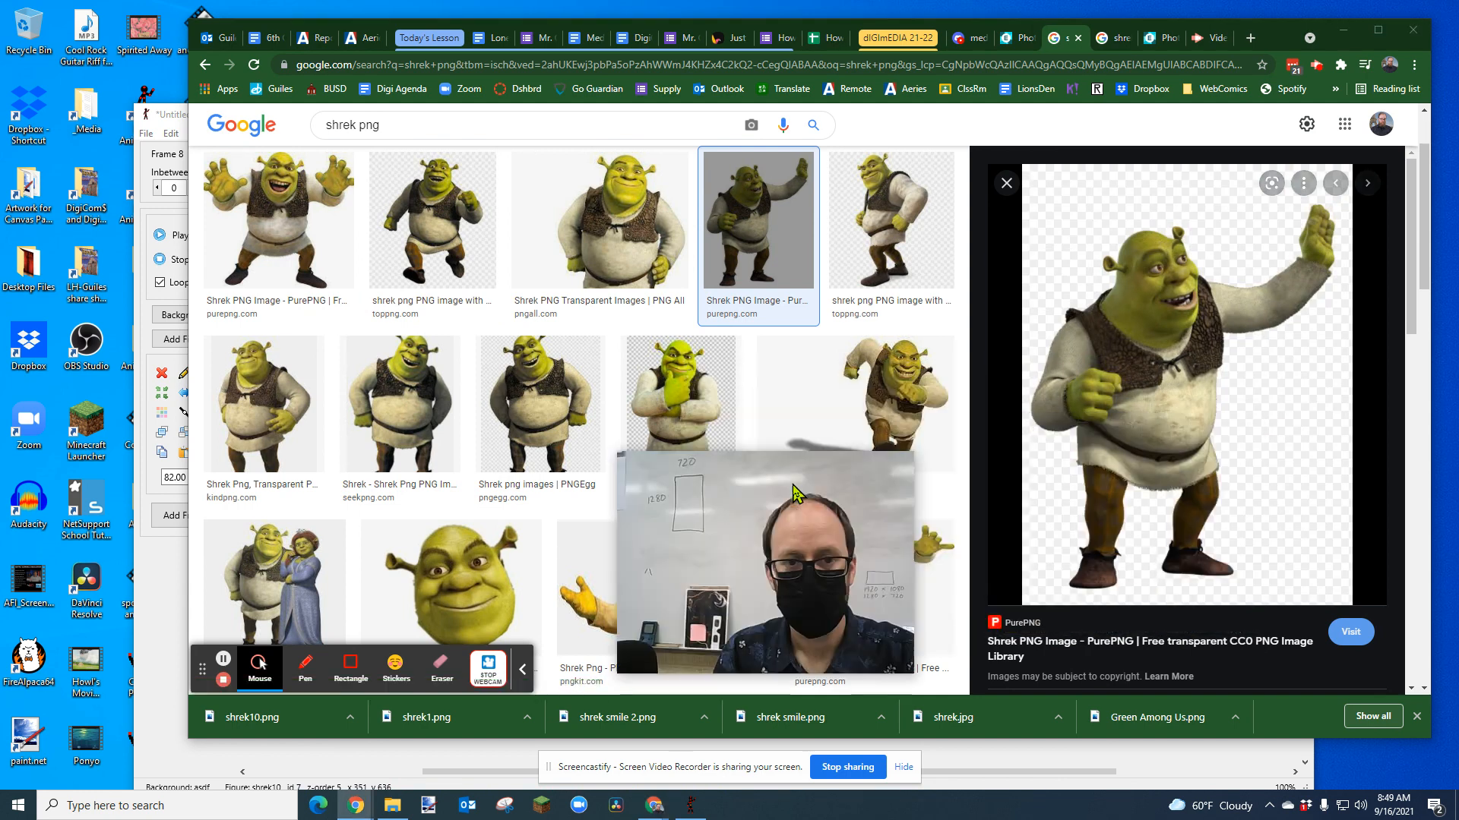
left_click(599, 219)
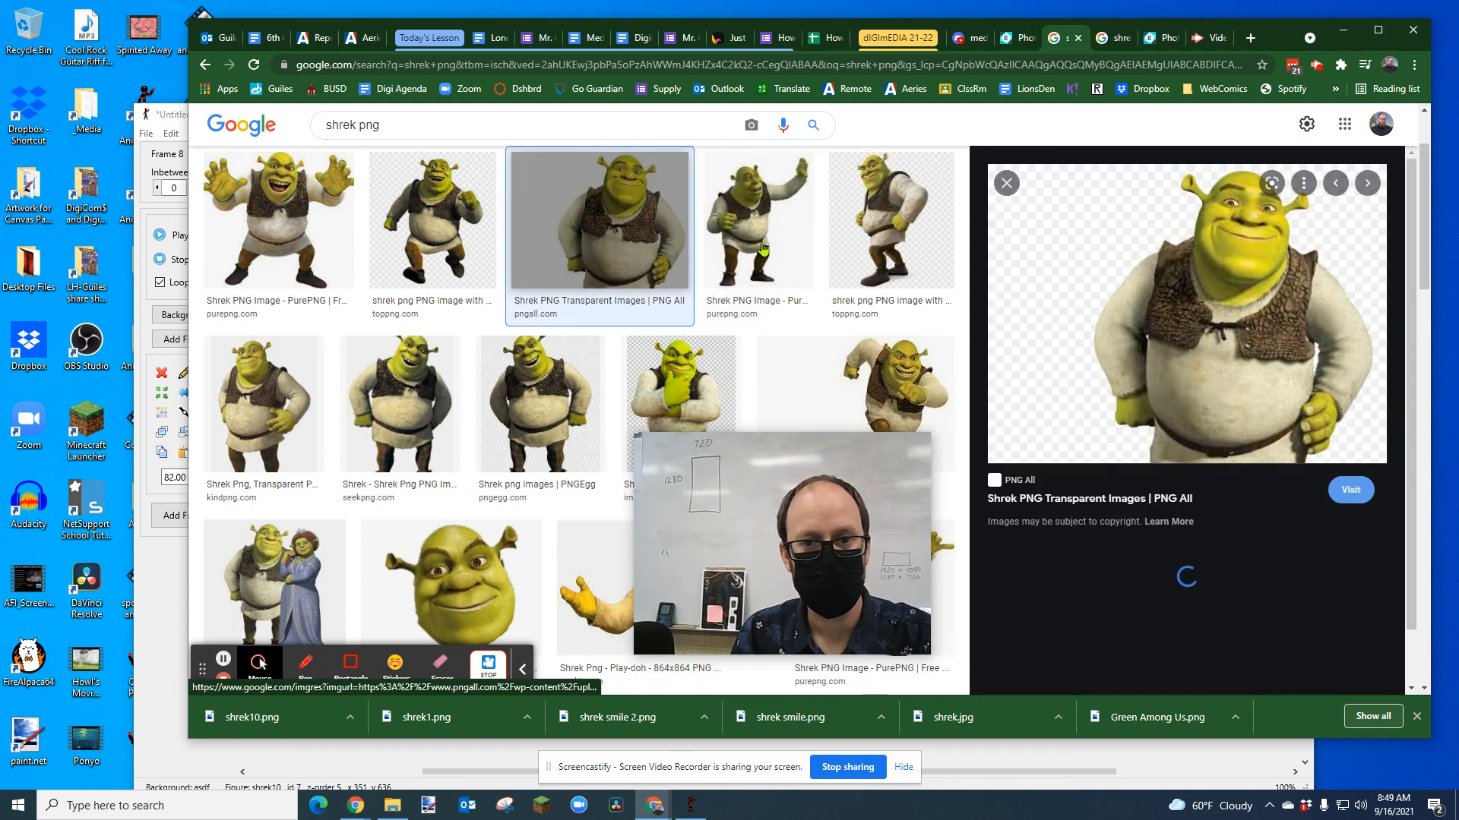
left_click(757, 219)
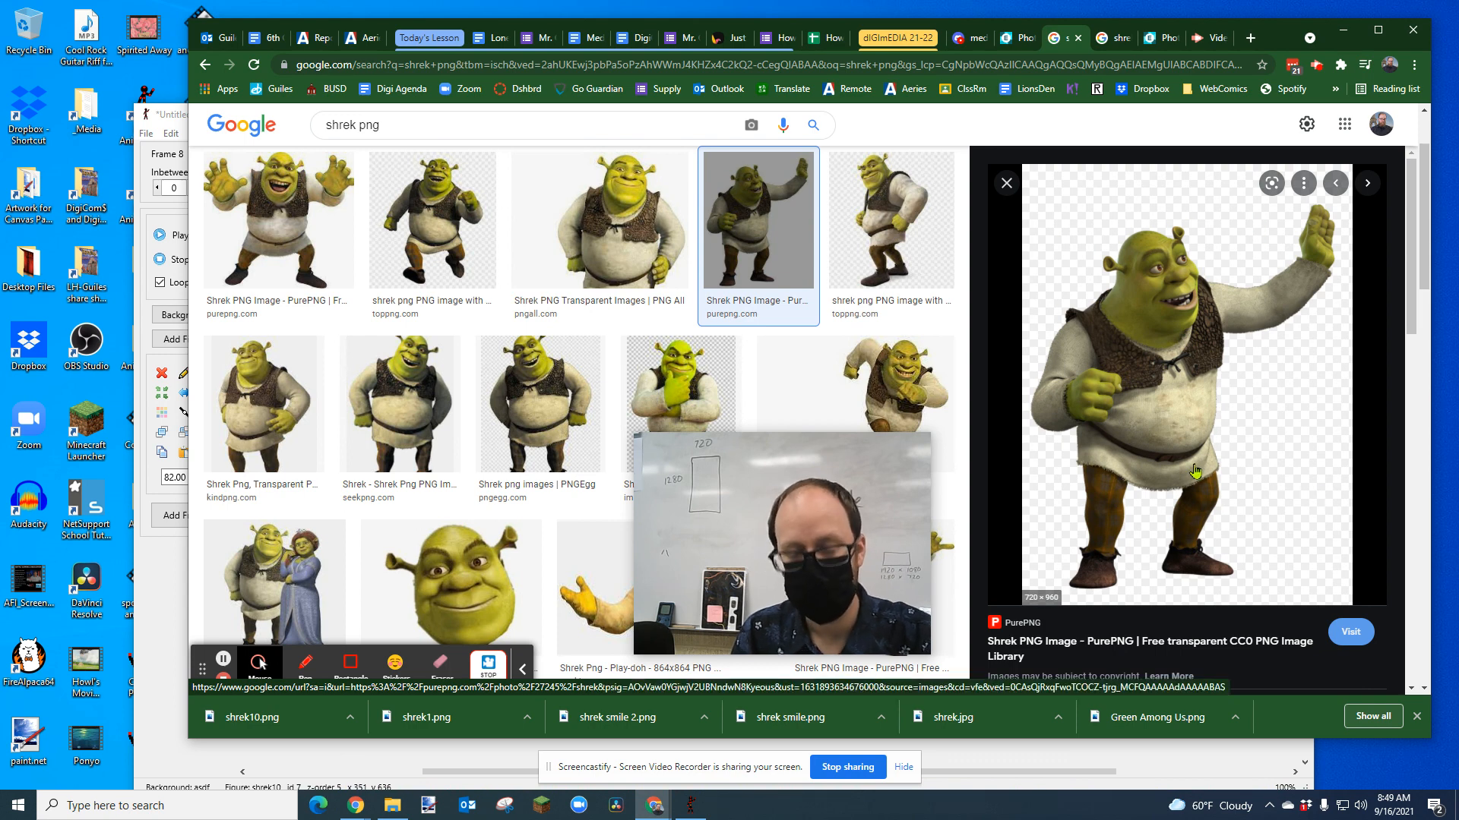
Attempt to save the waving Shrek, find only WEBP offered, and cancel the save.
right_click(1195, 470)
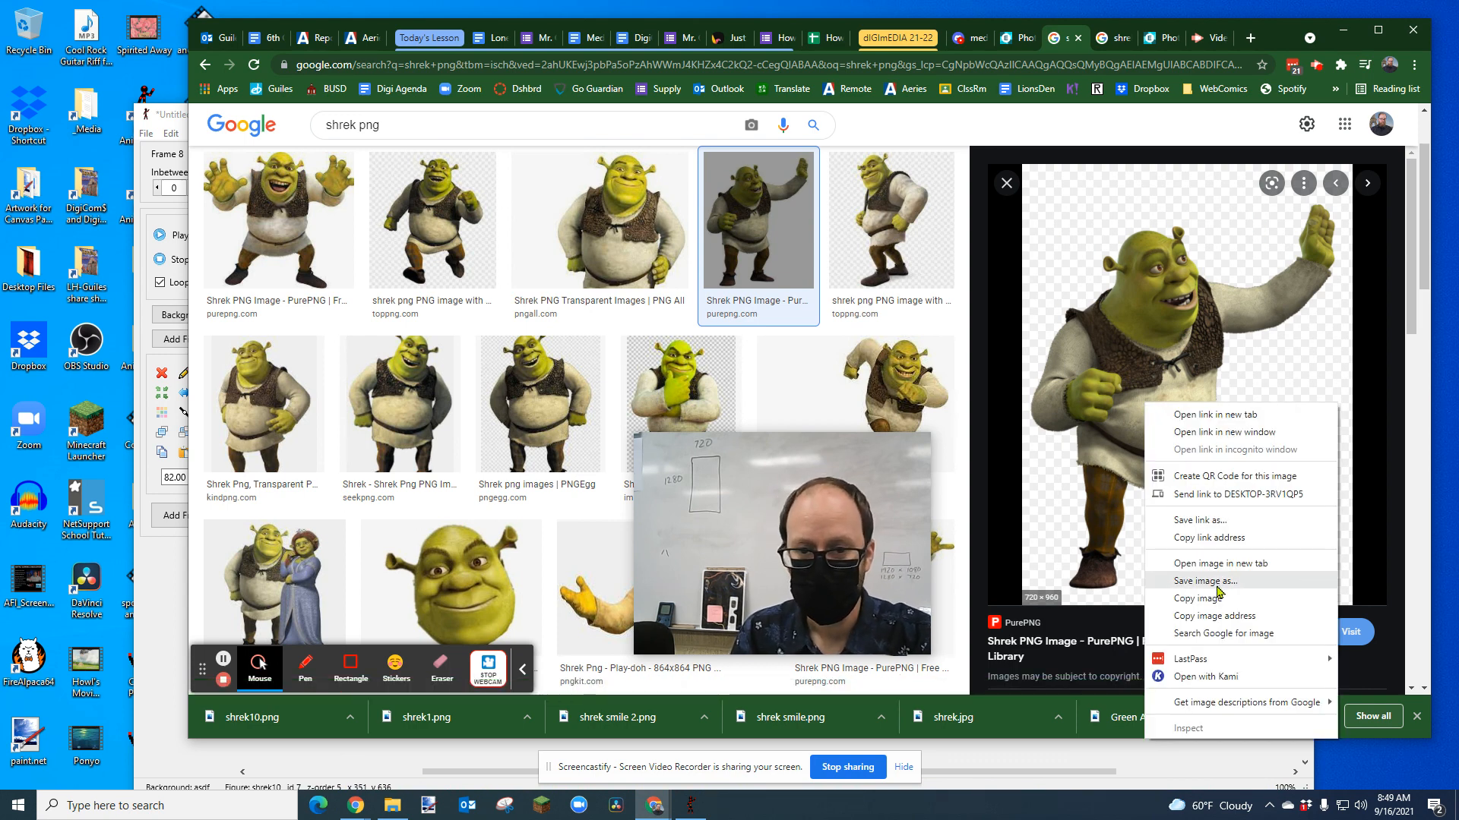
left_click(1206, 580)
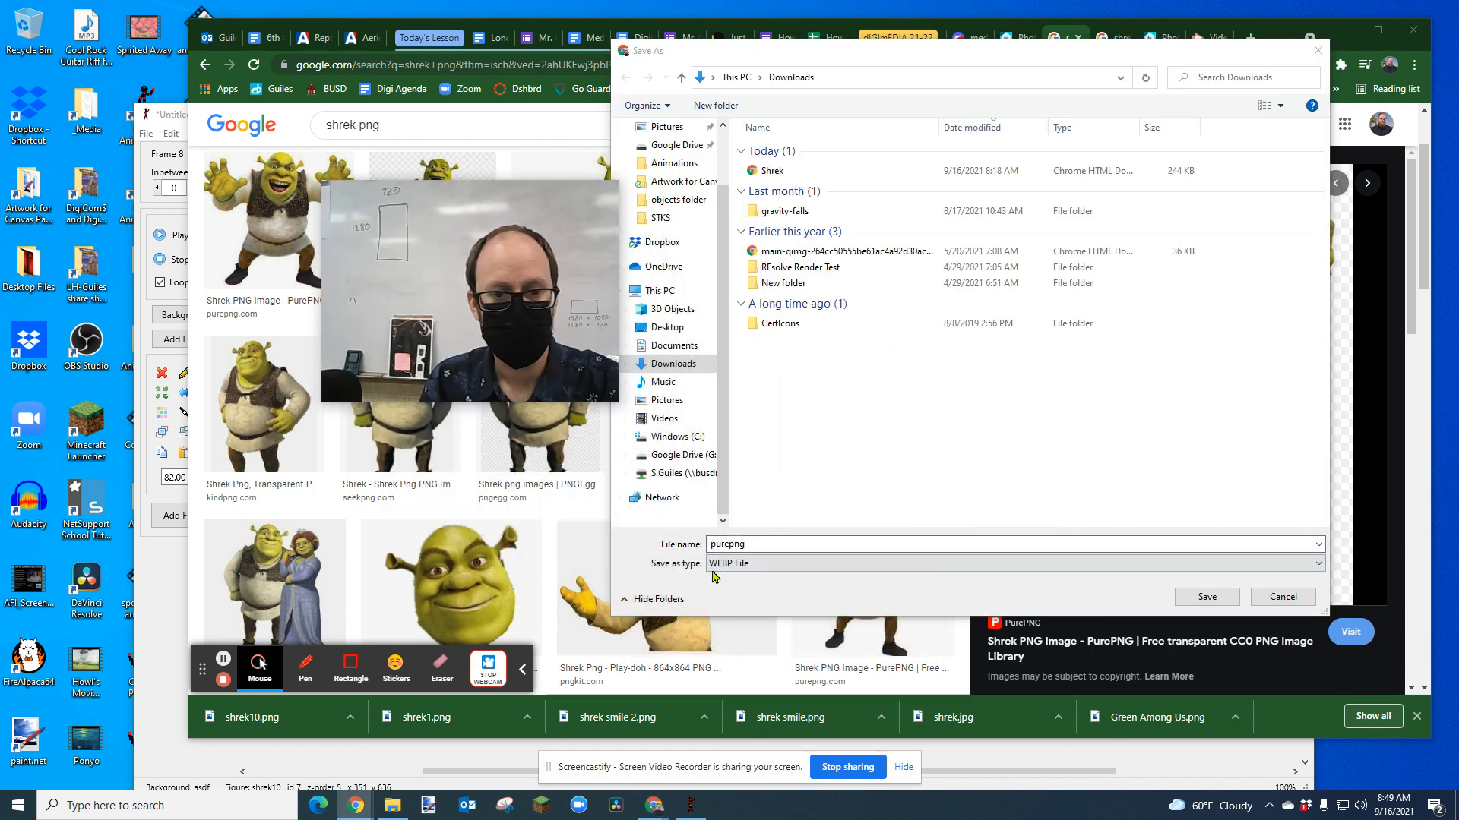
left_click(1012, 563)
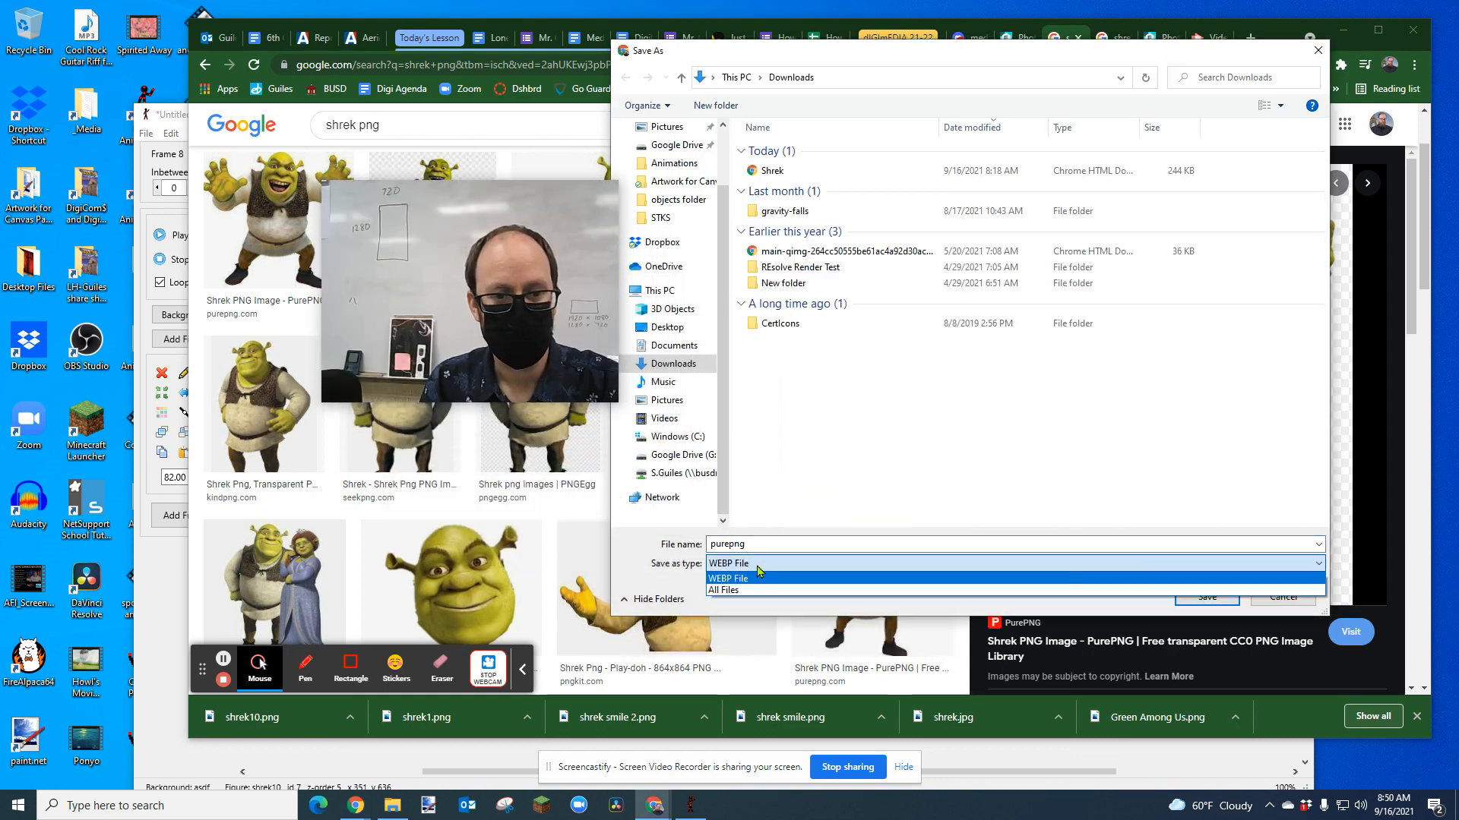
left_click(729, 577)
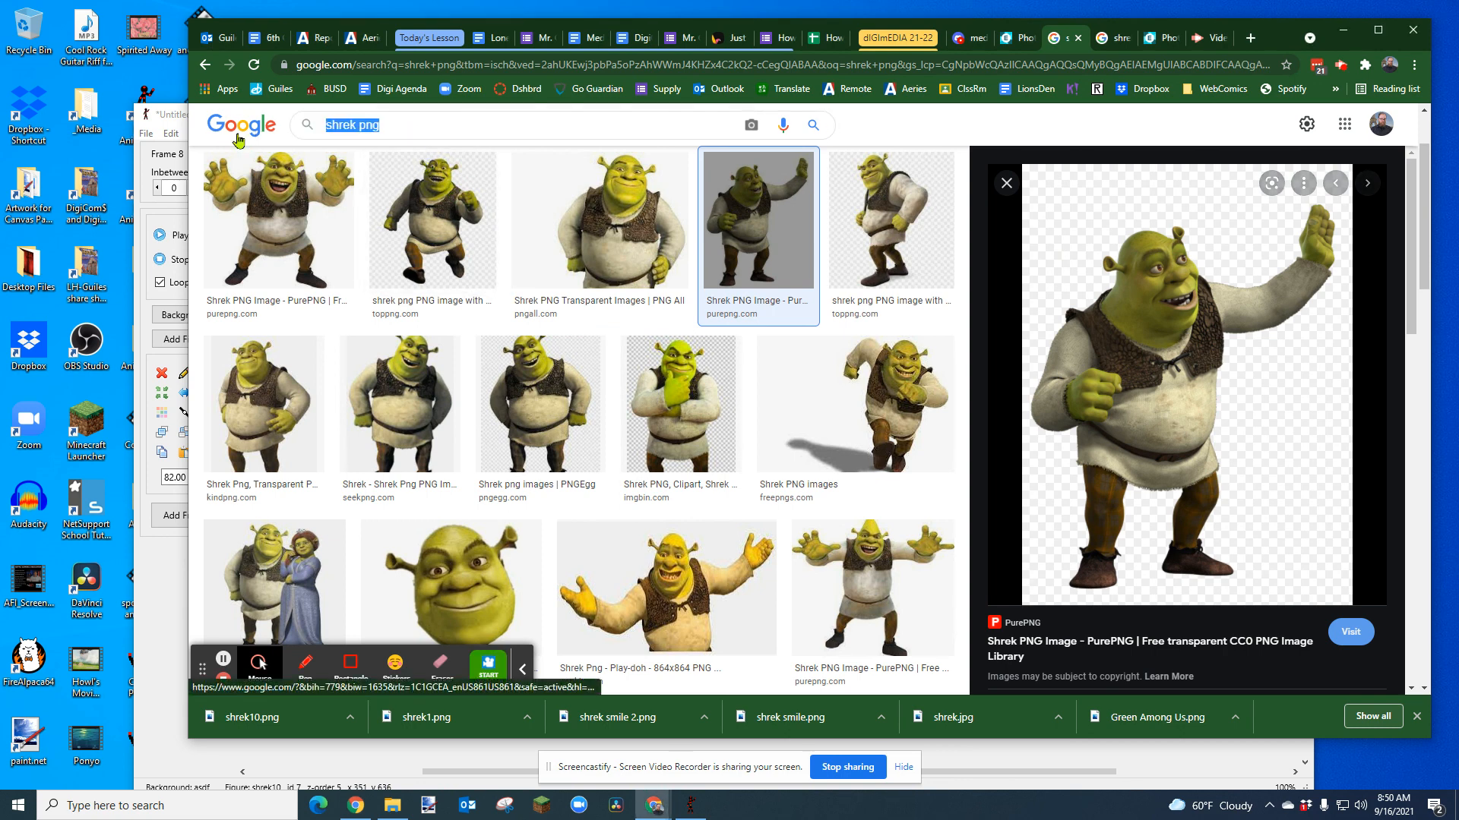
Search 'among us png' and save the cyan crewmate to Downloads as 'among us green'.
type("among us")
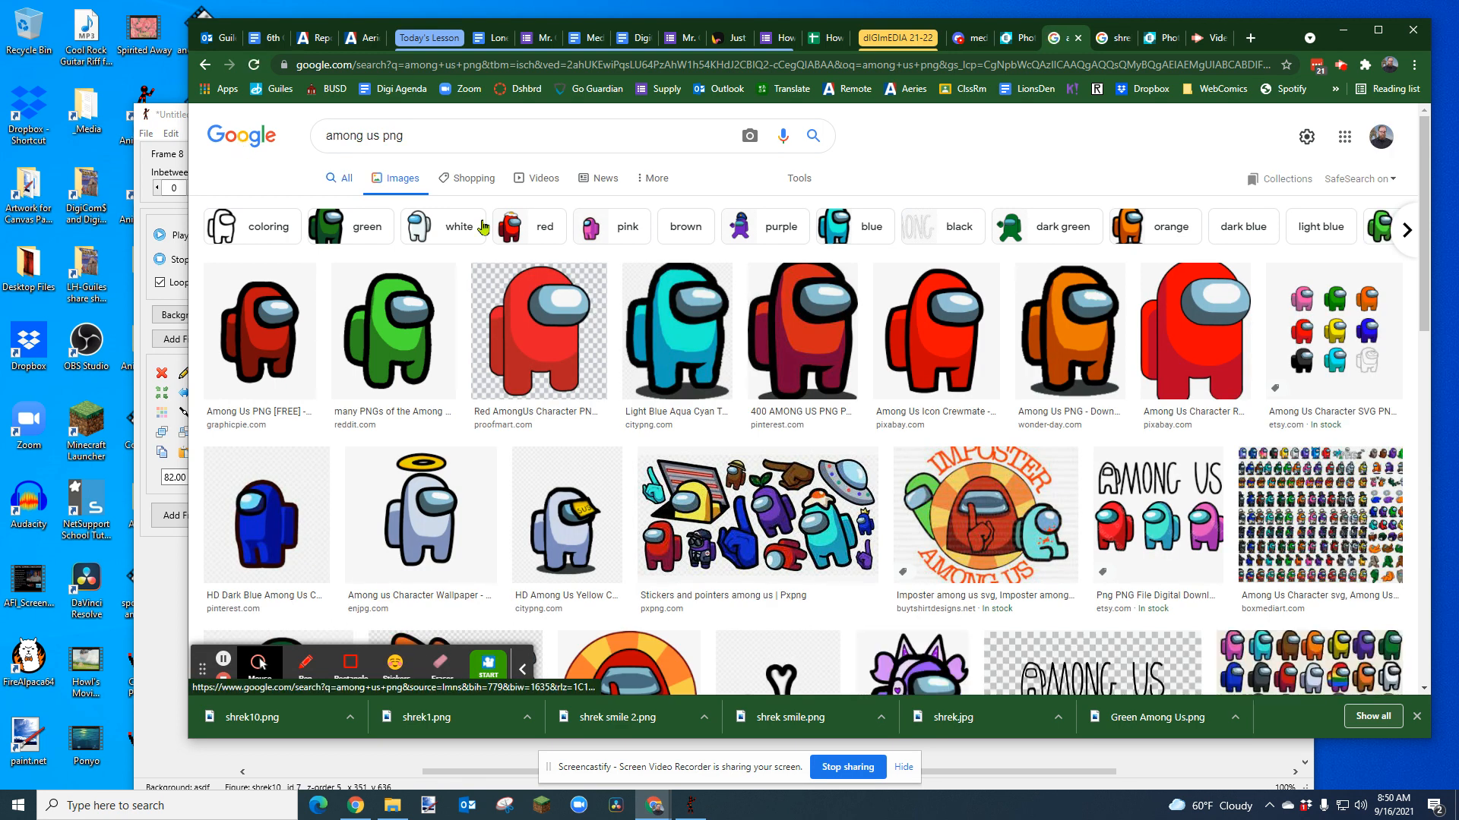
left_click(678, 332)
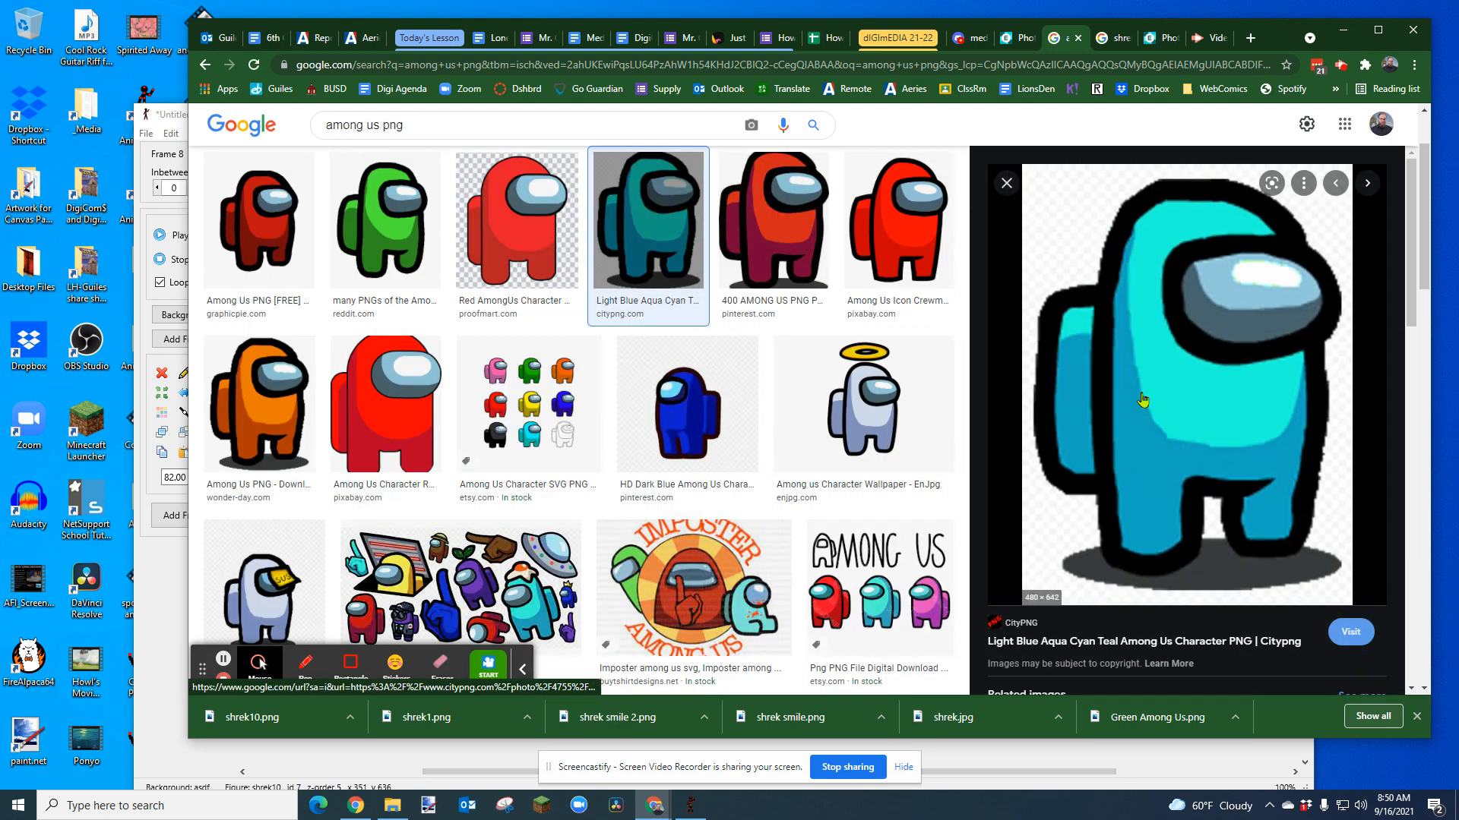
right_click(1179, 398)
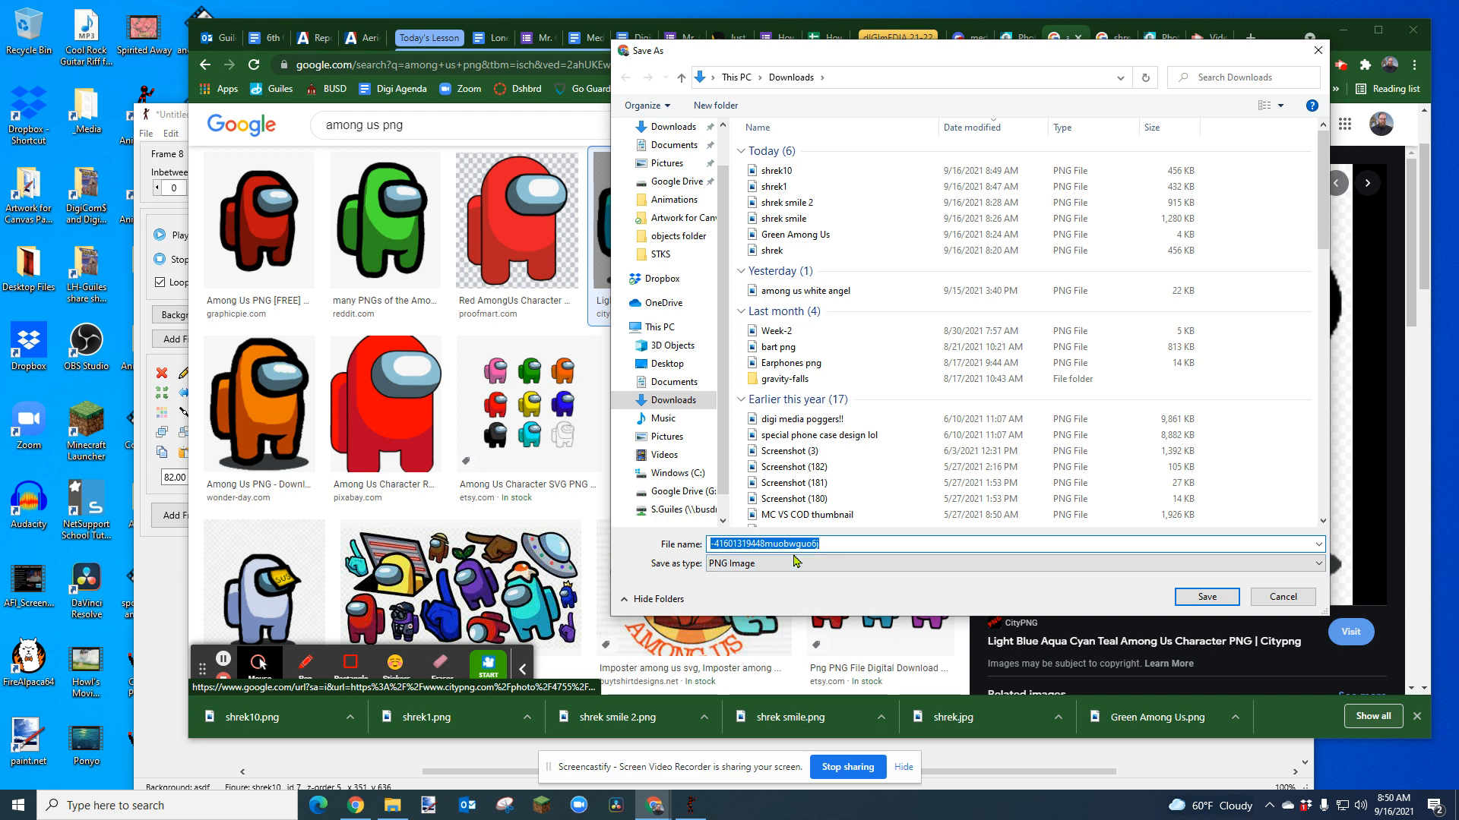
type("among us green")
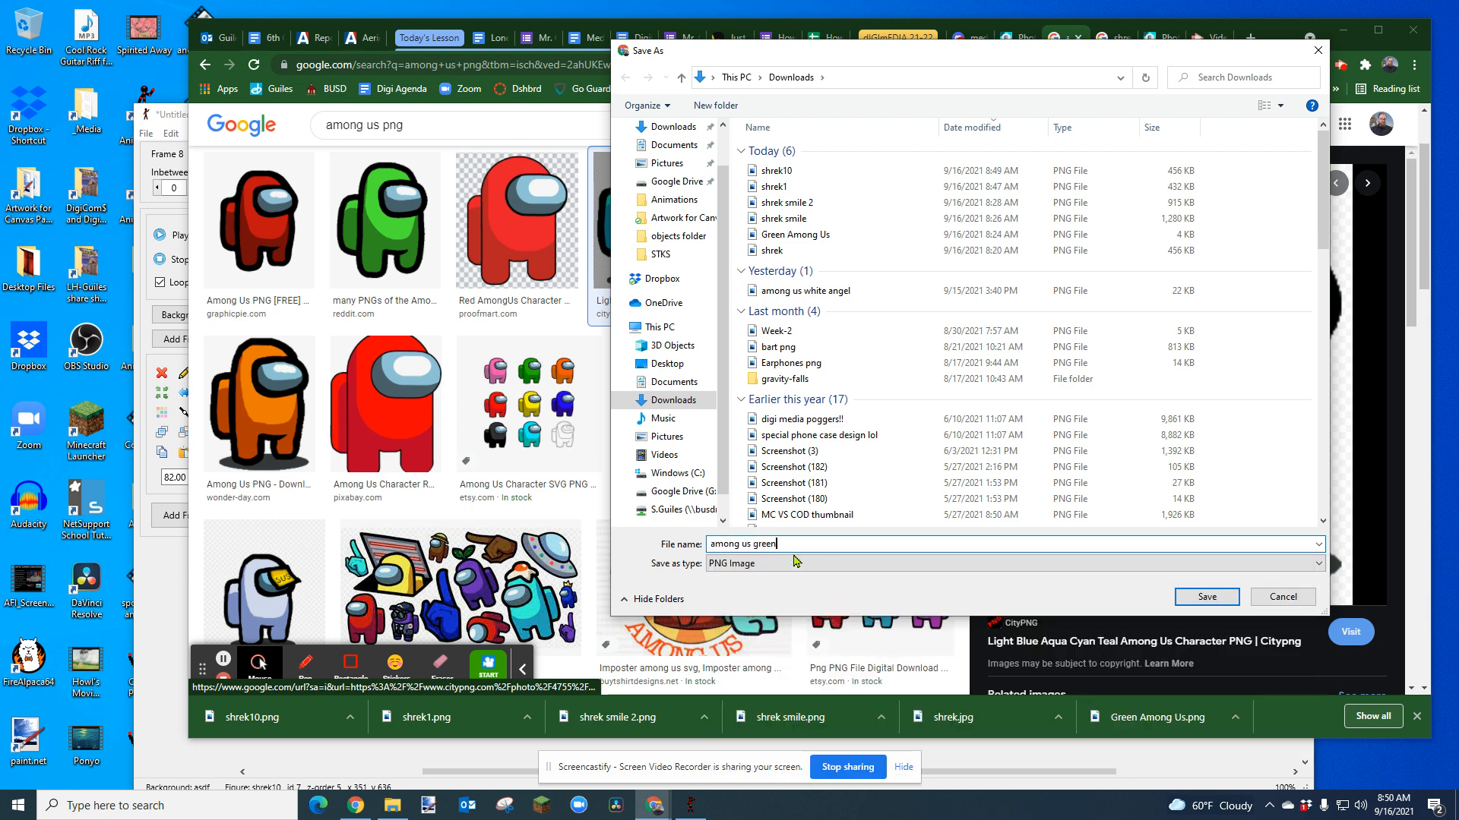
left_click(1206, 596)
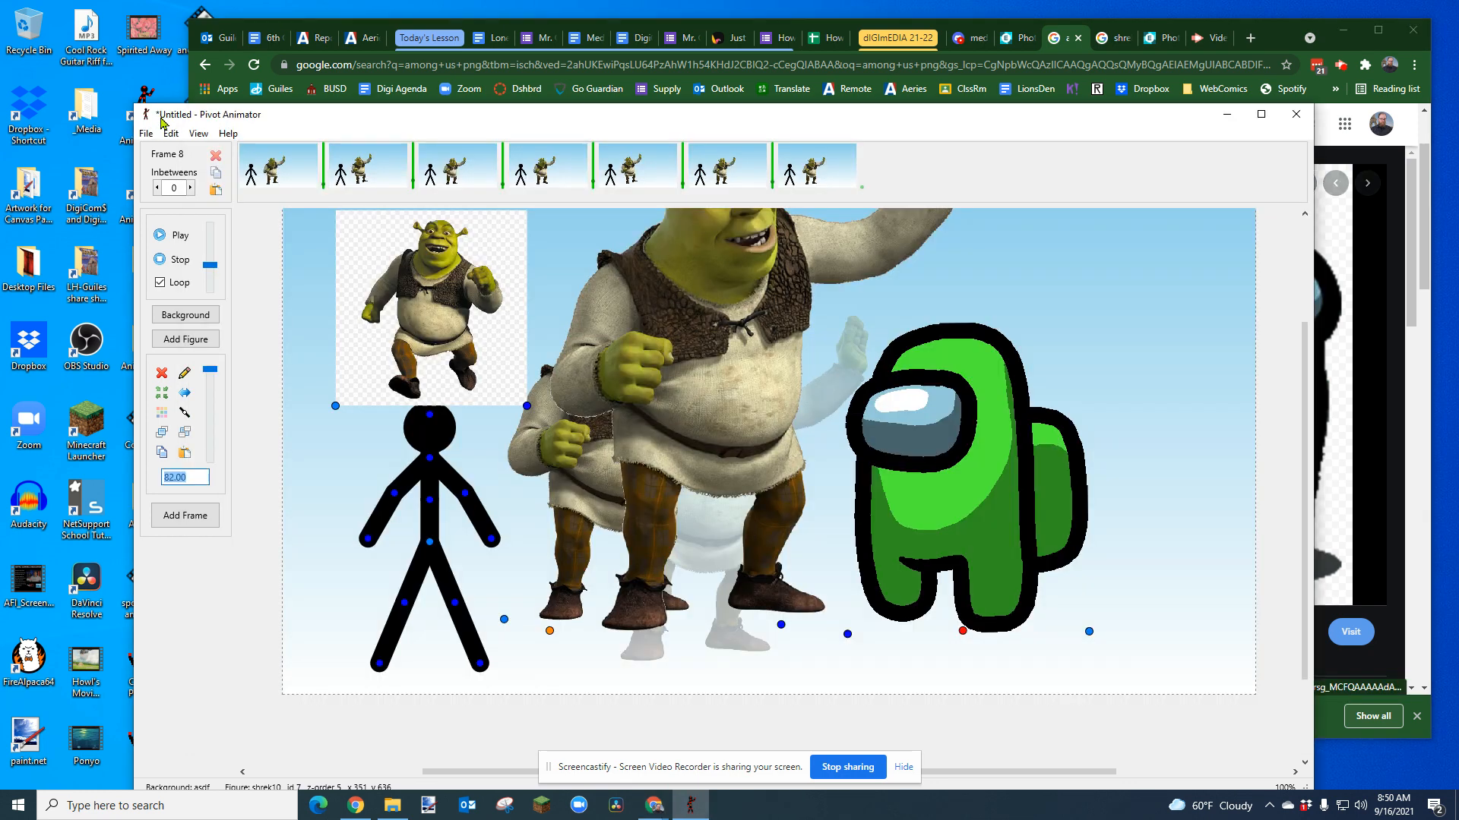
Load the 'among us green' image from Downloads as a sprite figure.
left_click(145, 133)
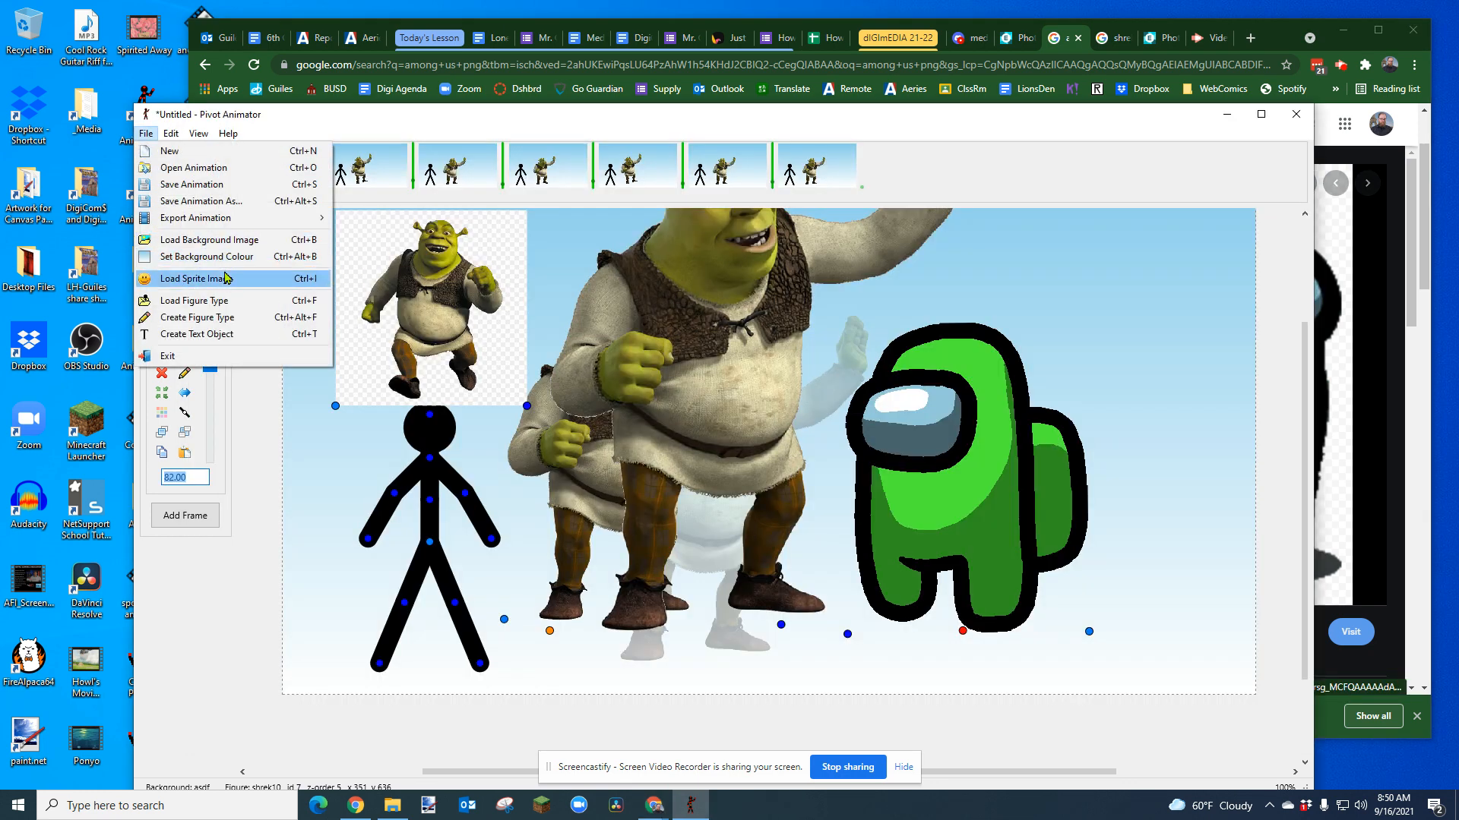
left_click(192, 278)
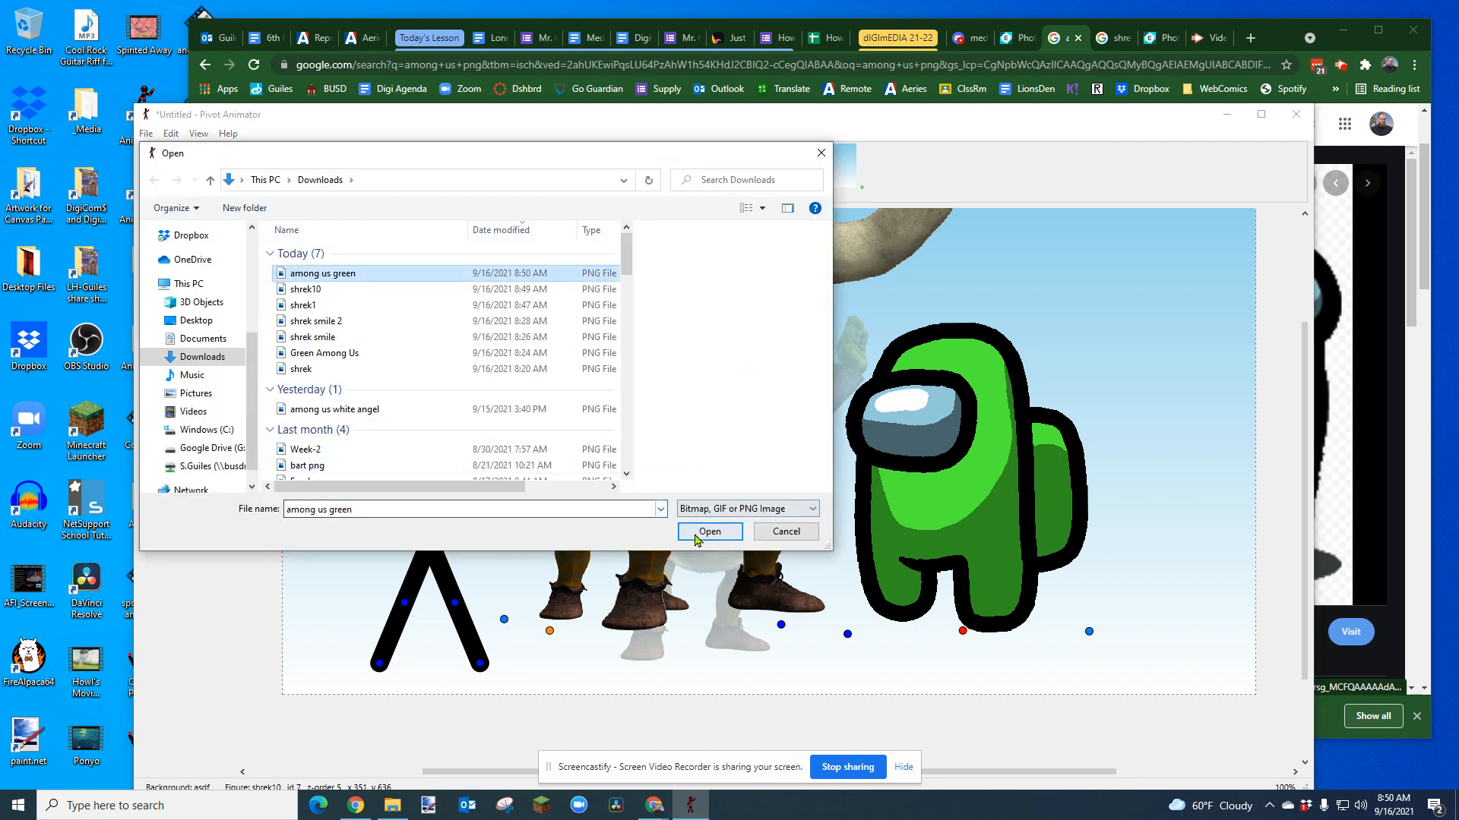
left_click(708, 531)
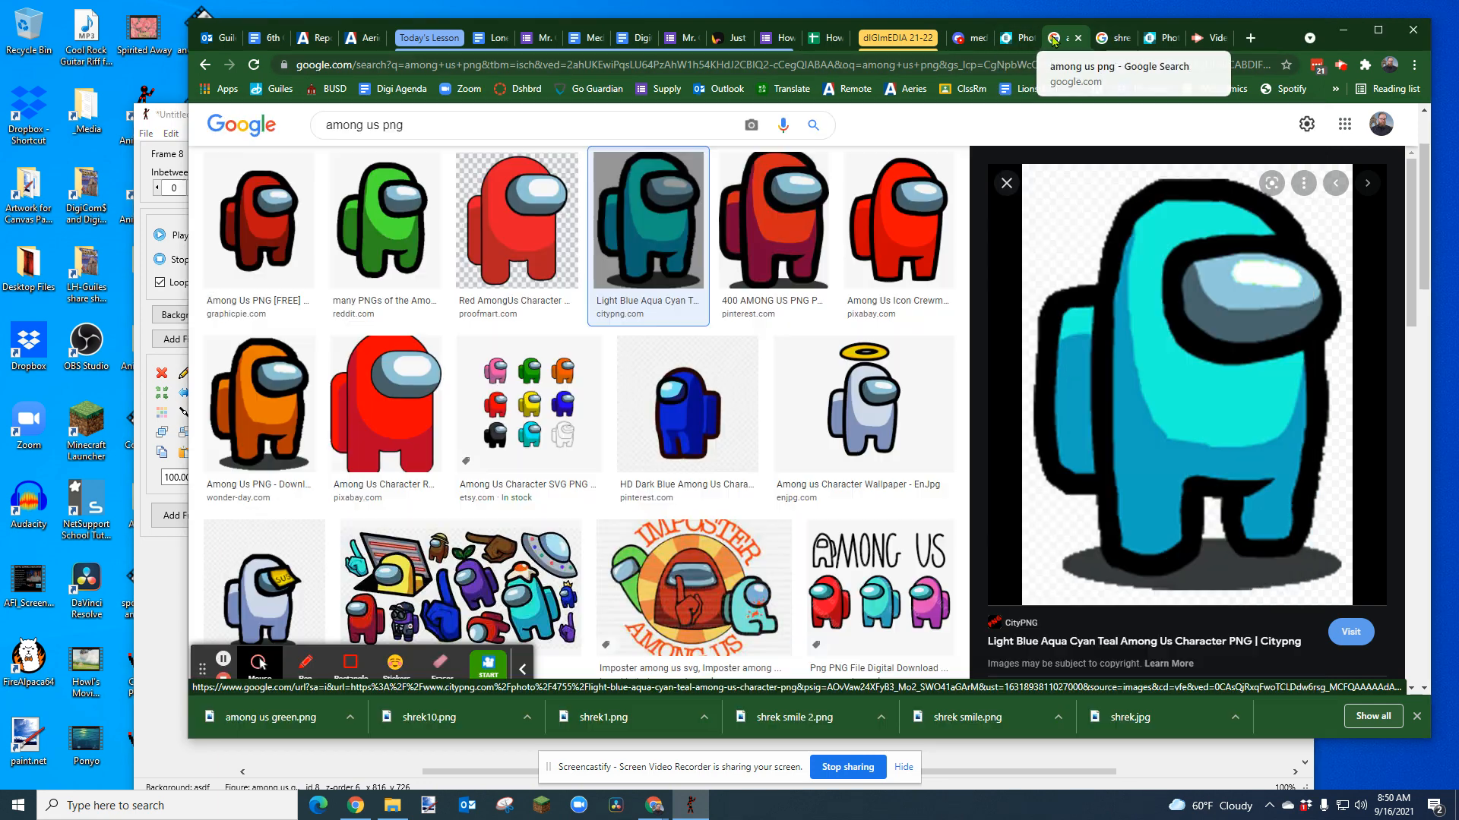
Save the red Pixabay crewmate as 'among us red' and return to Pivot Animator.
left_click(898, 221)
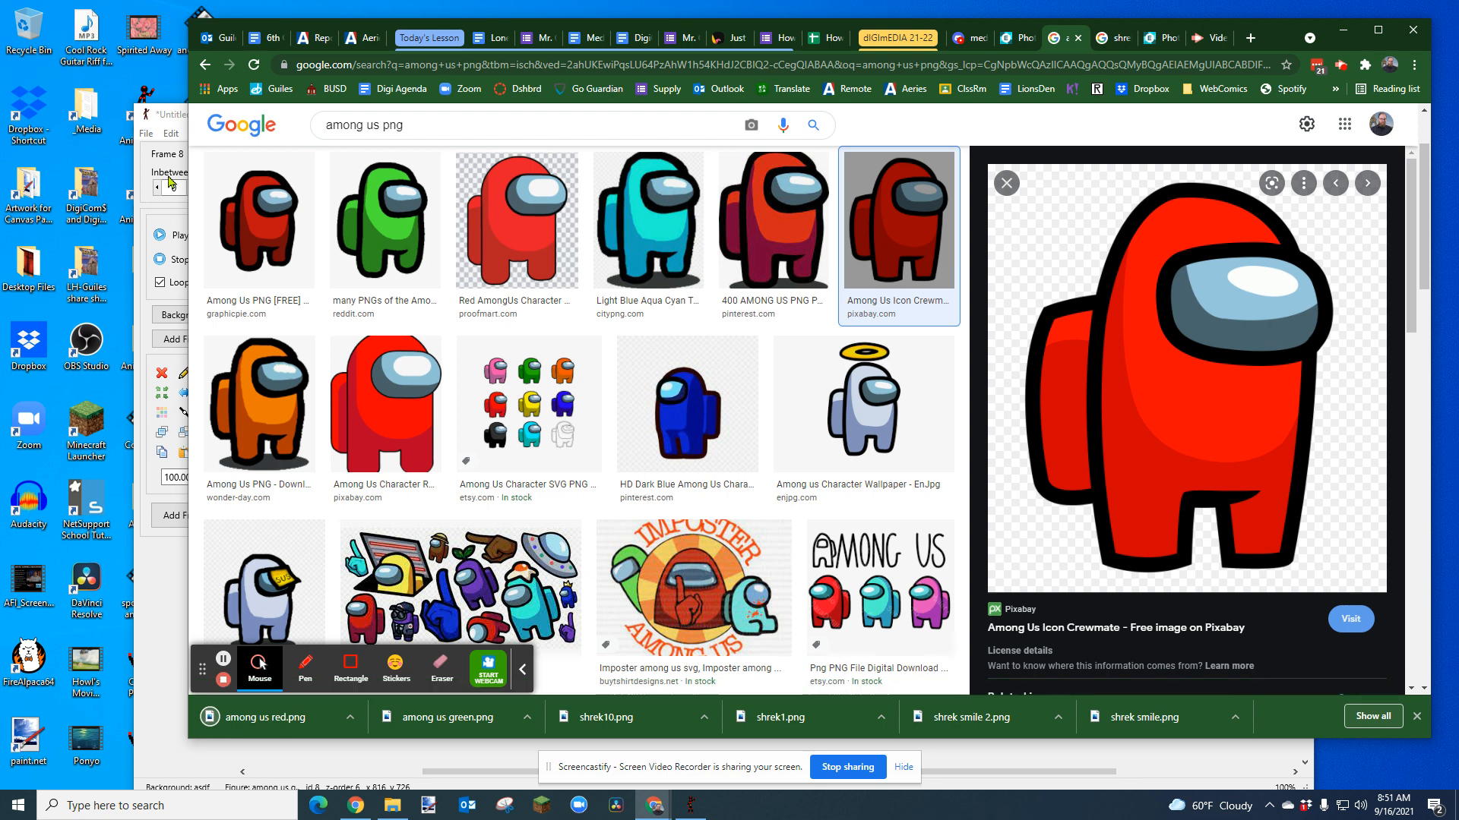
left_click(146, 133)
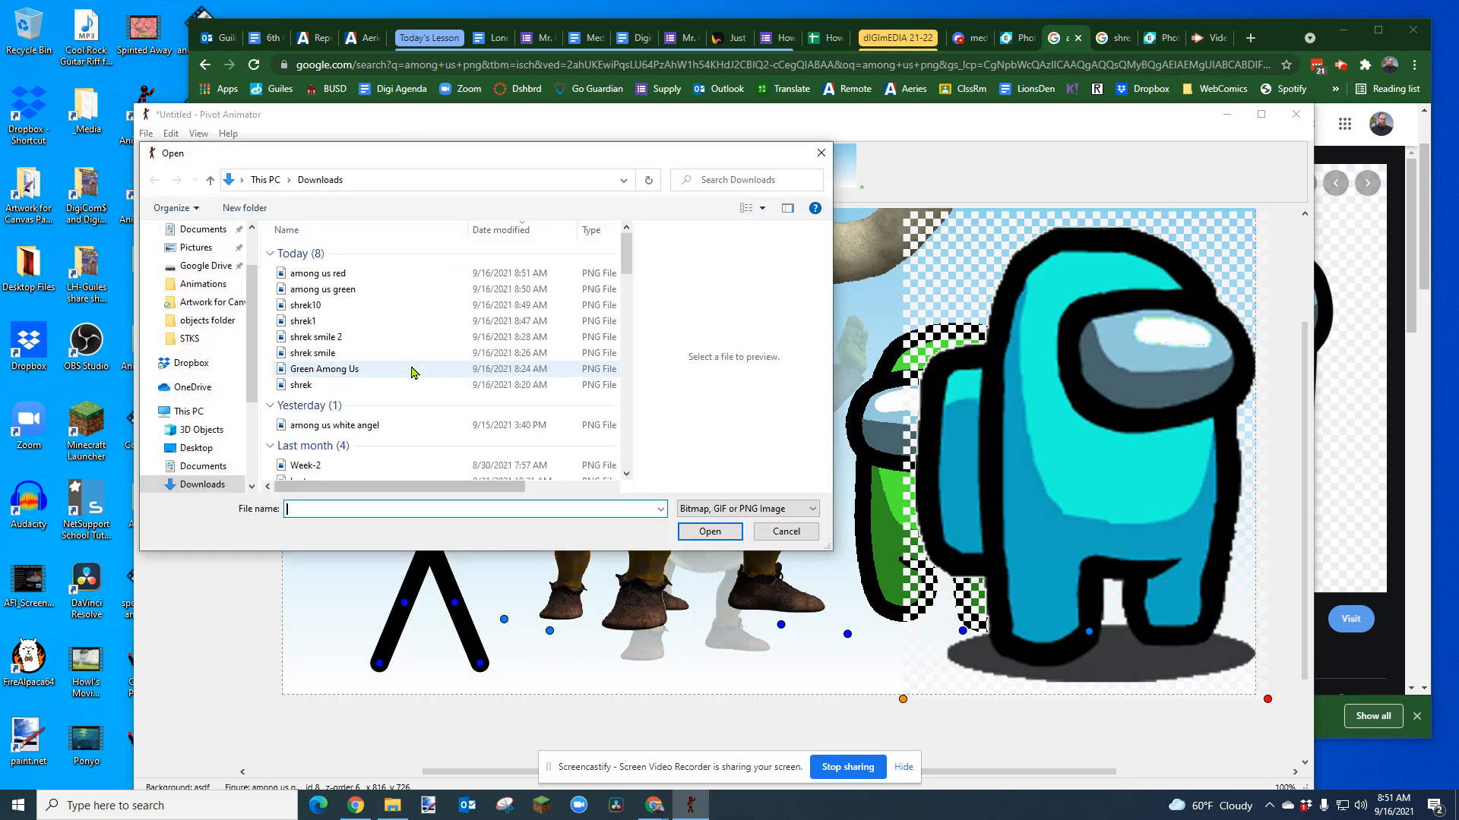
Load 'among us red' as a small sprite animated over Shrek, then play the animation.
left_click(708, 531)
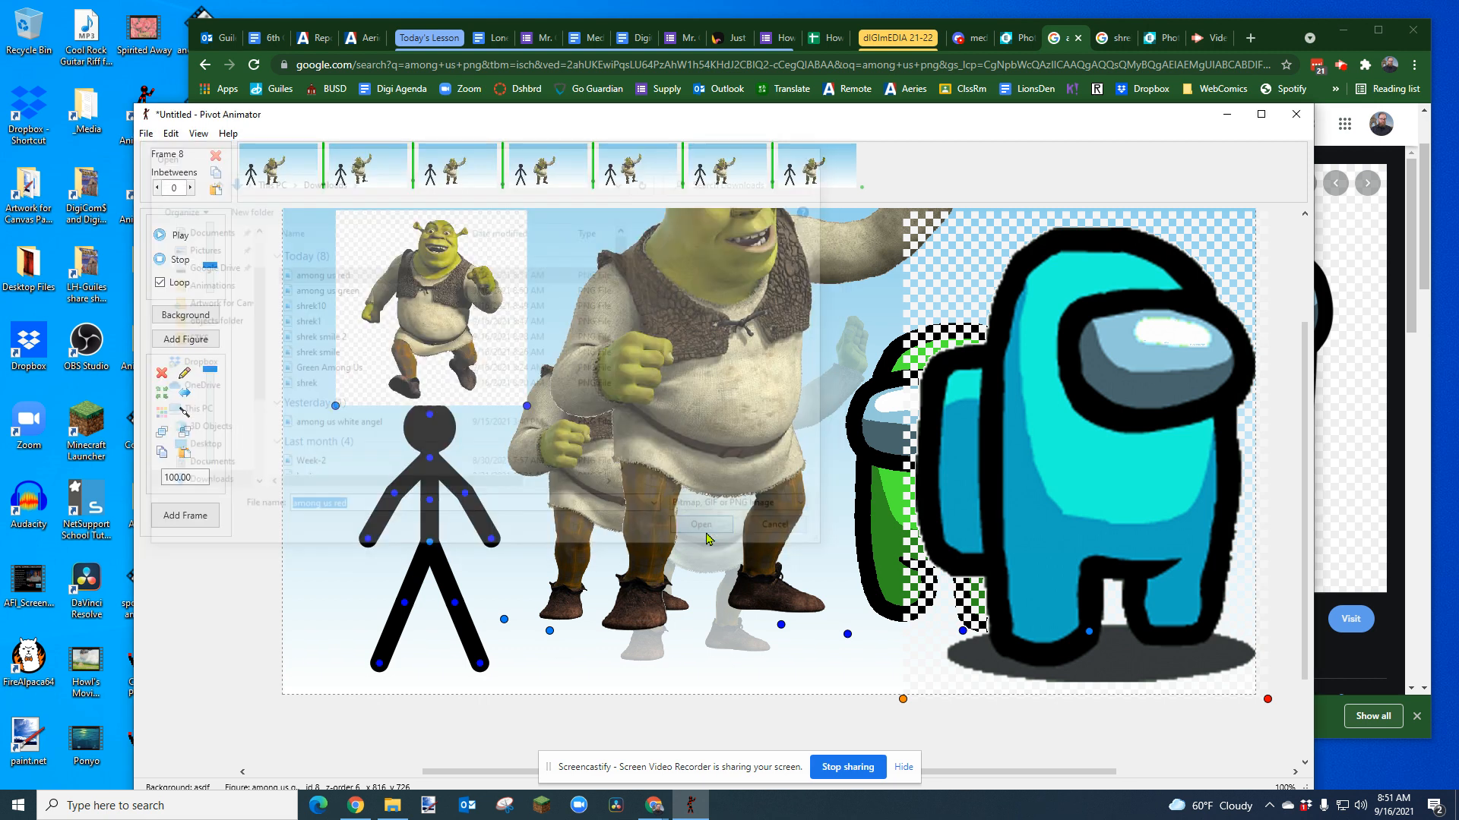
left_click(702, 524)
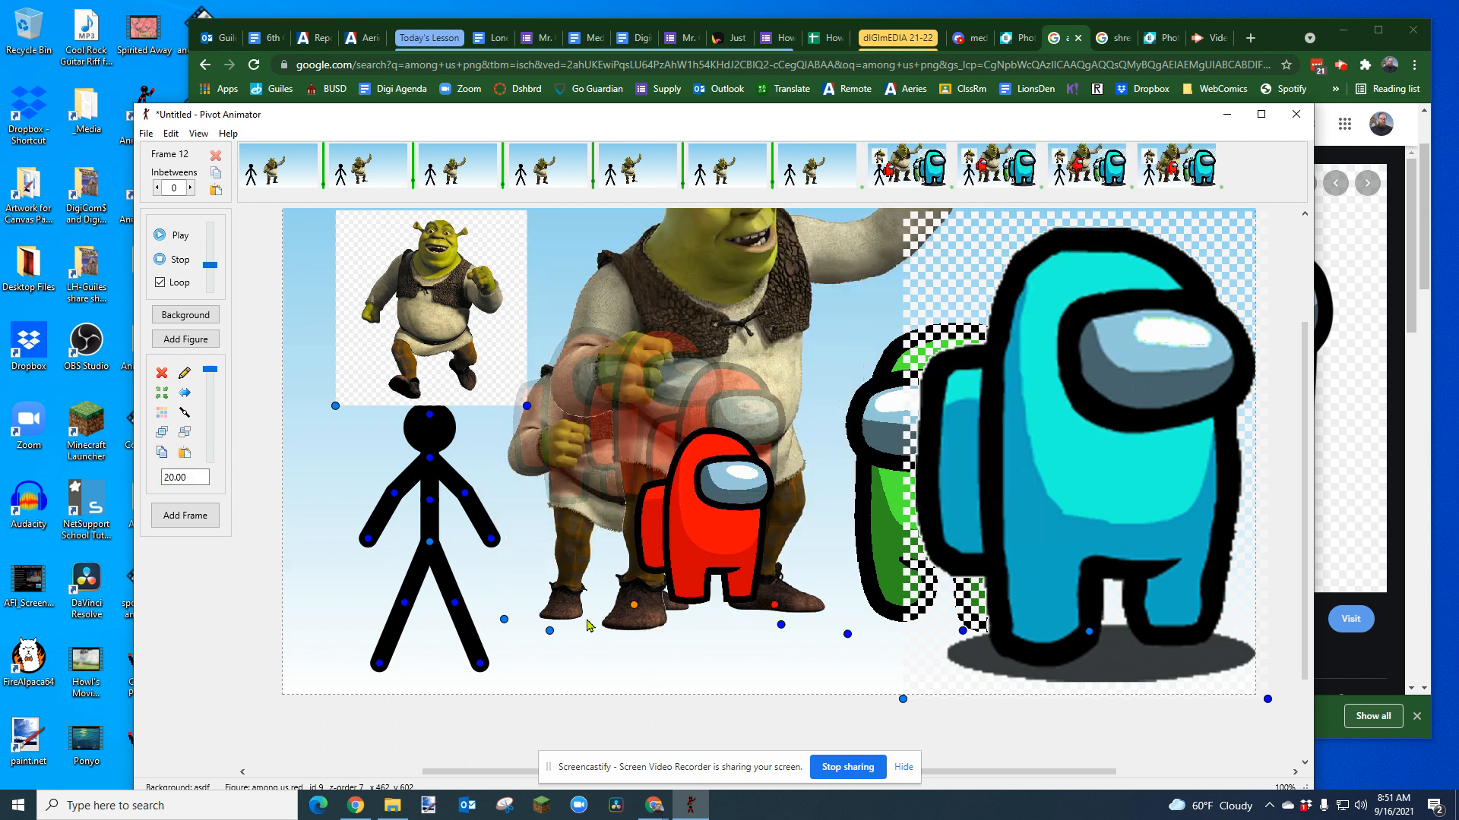
left_click(173, 234)
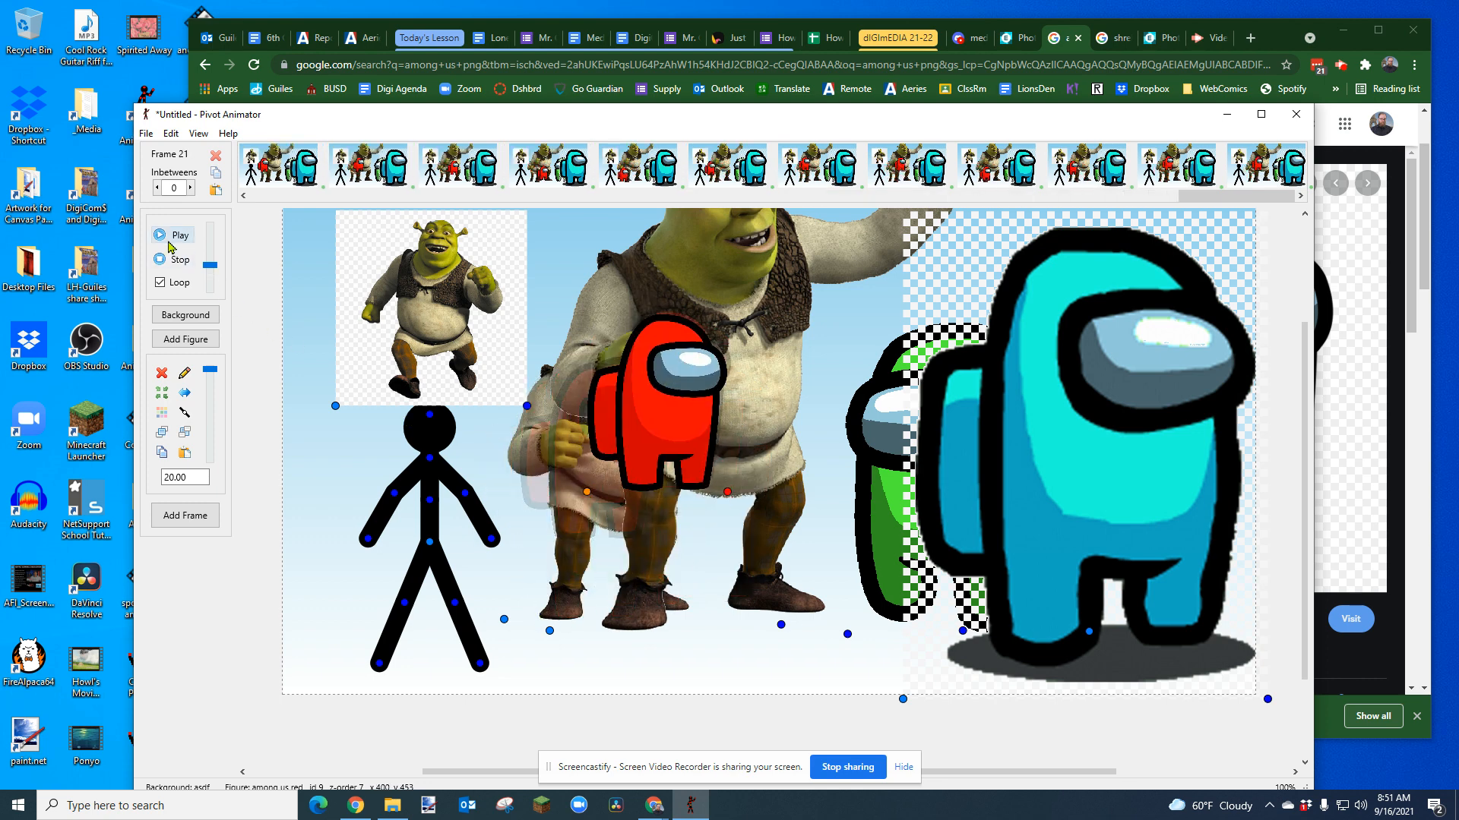